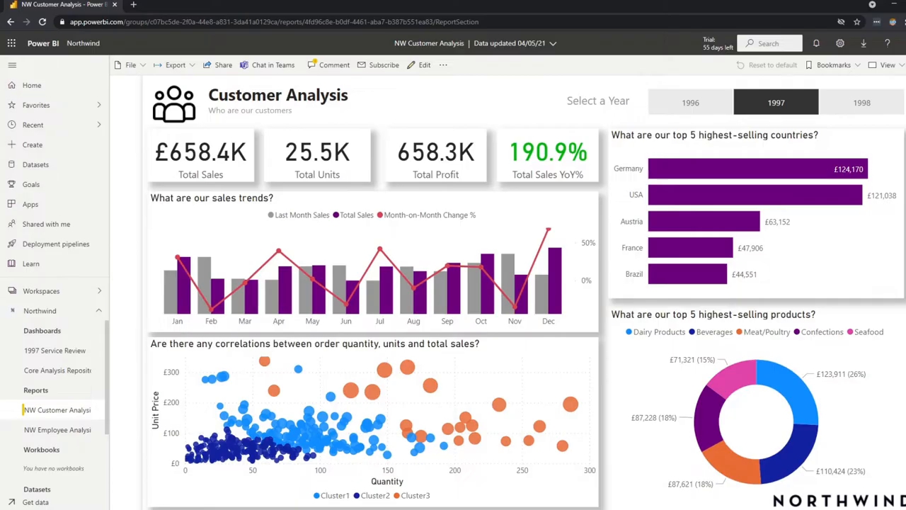
pyautogui.moveTo(424, 105)
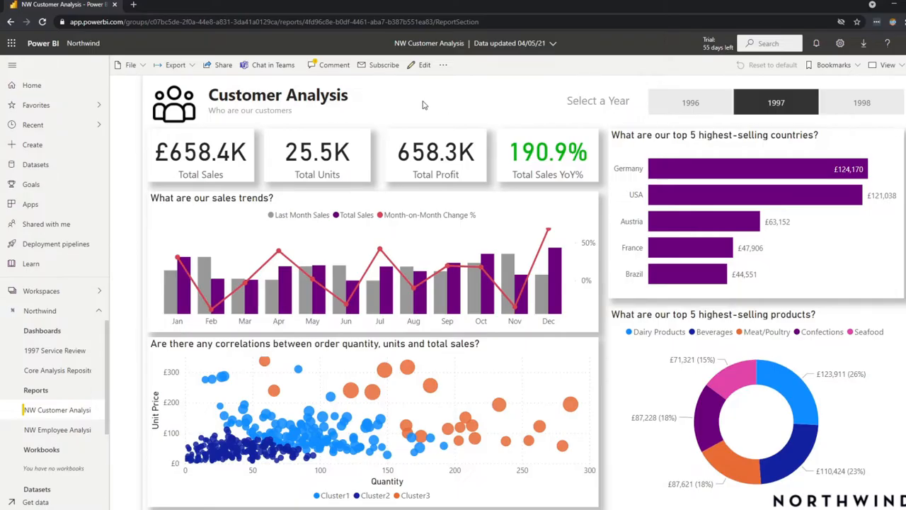
pyautogui.moveTo(446, 106)
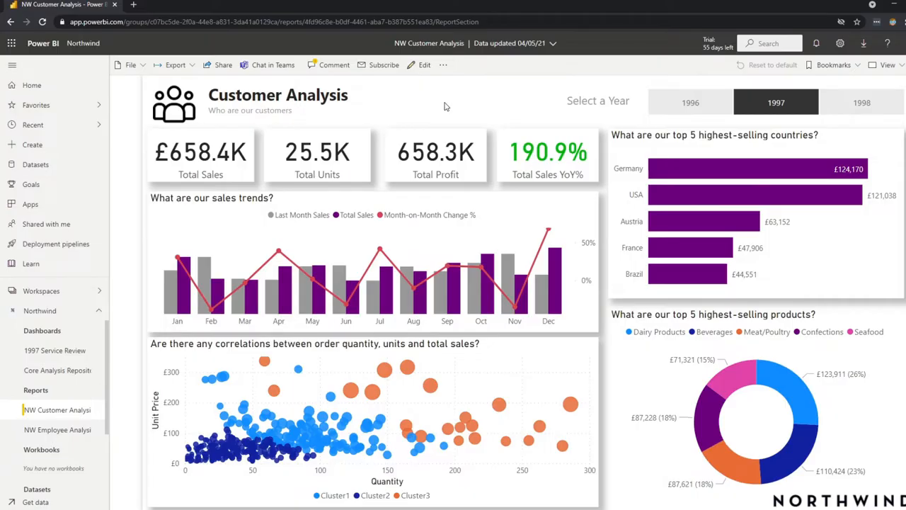
pyautogui.moveTo(841, 108)
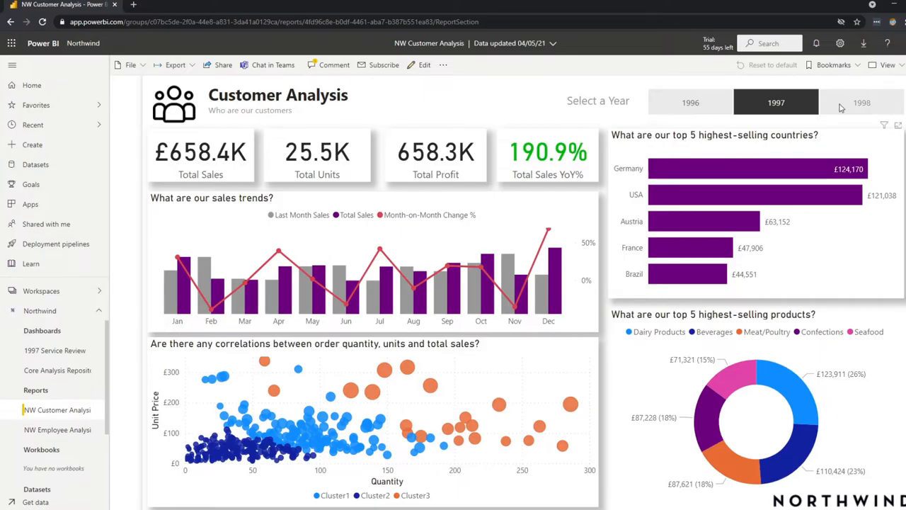
# - Filter the Customer Analysis report to year 1998 and cross-filter it to Germany
pyautogui.click(861, 103)
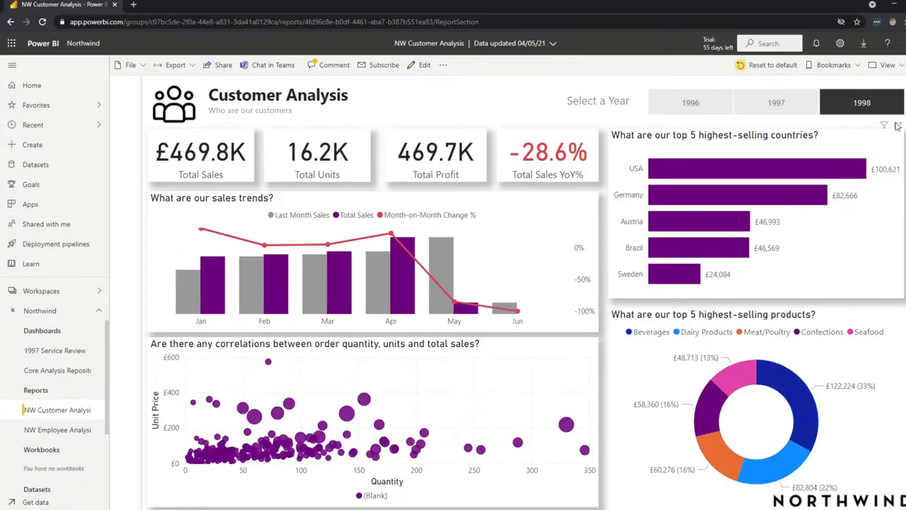
pyautogui.moveTo(776, 102)
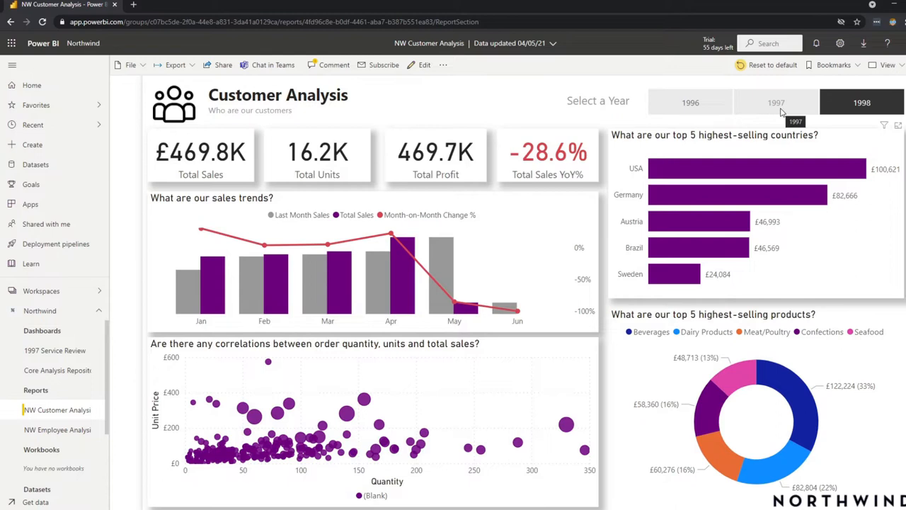
pyautogui.moveTo(782, 112)
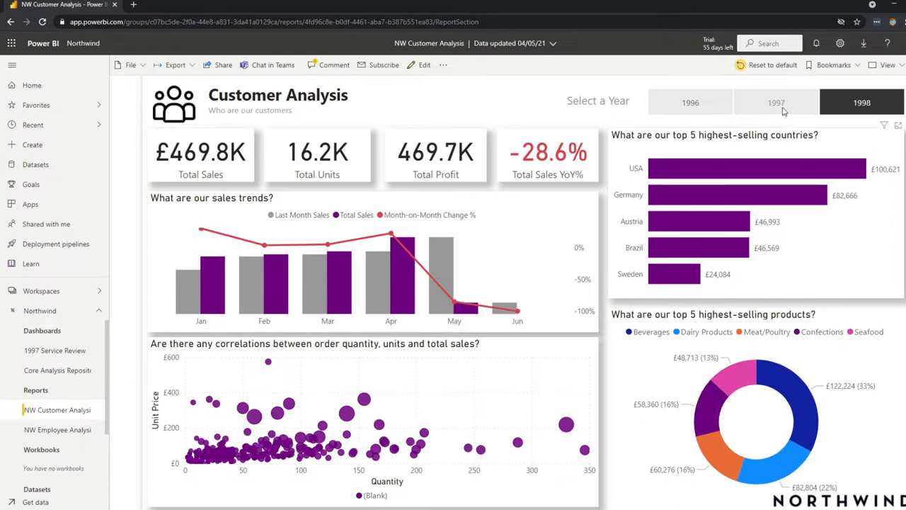
pyautogui.moveTo(633, 176)
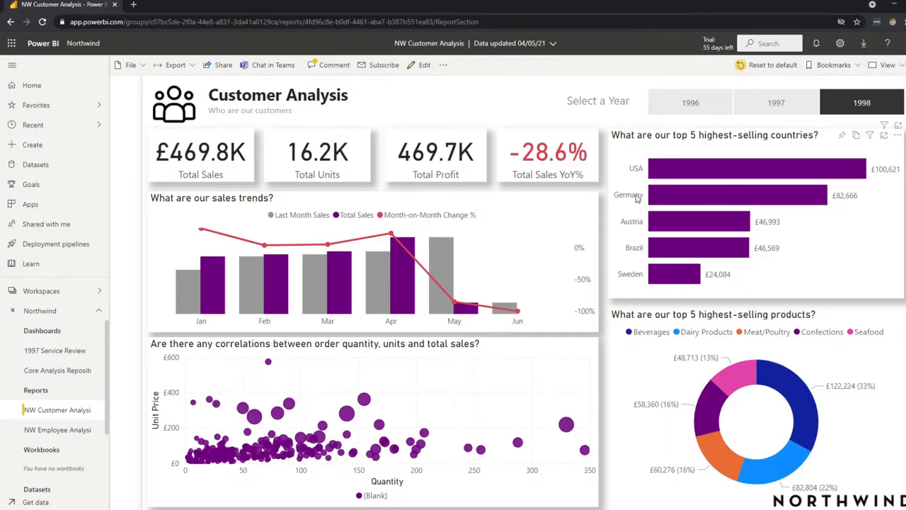
pyautogui.click(736, 194)
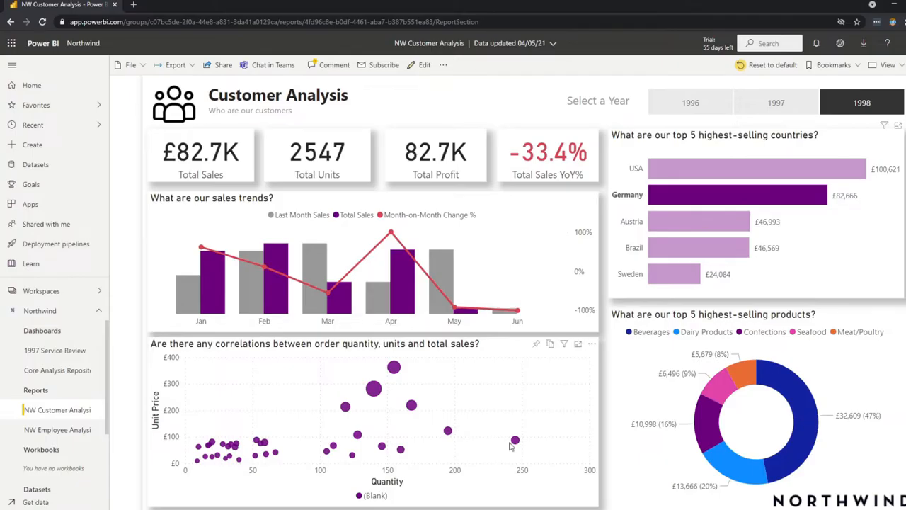
pyautogui.moveTo(334, 251)
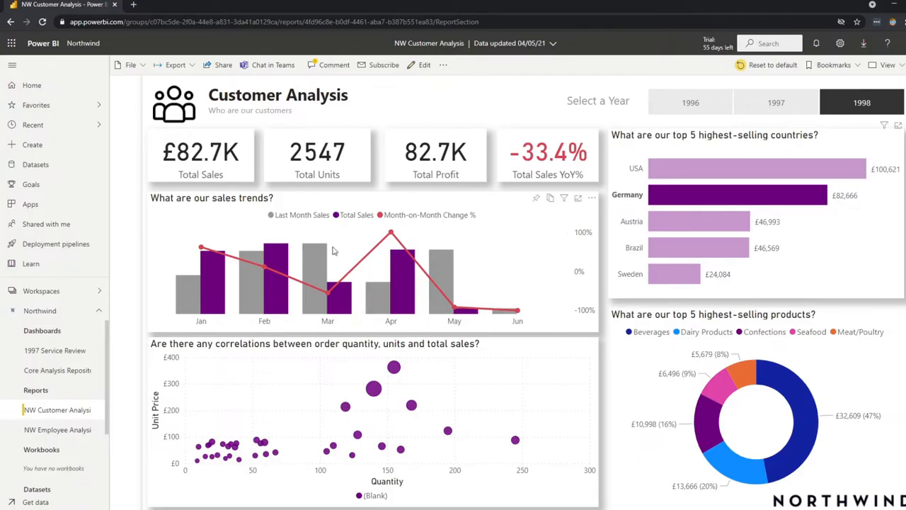
pyautogui.moveTo(598, 207)
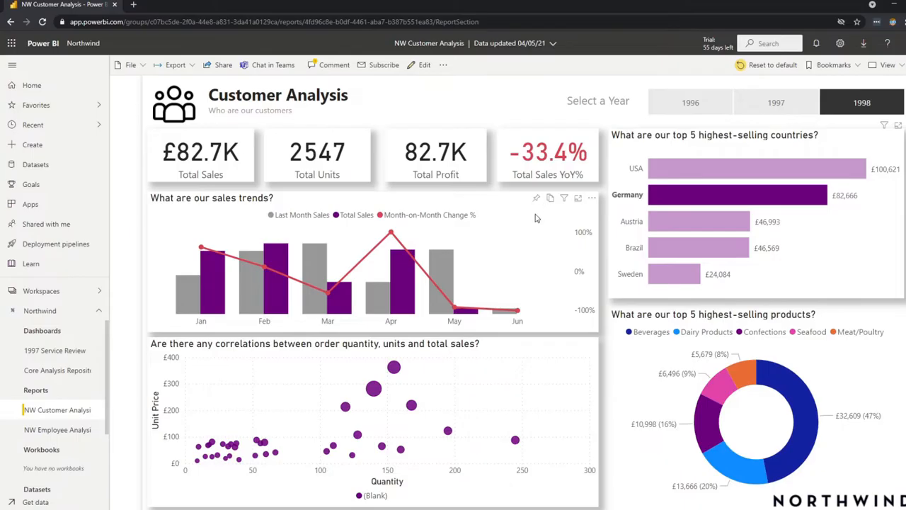
pyautogui.moveTo(445, 214)
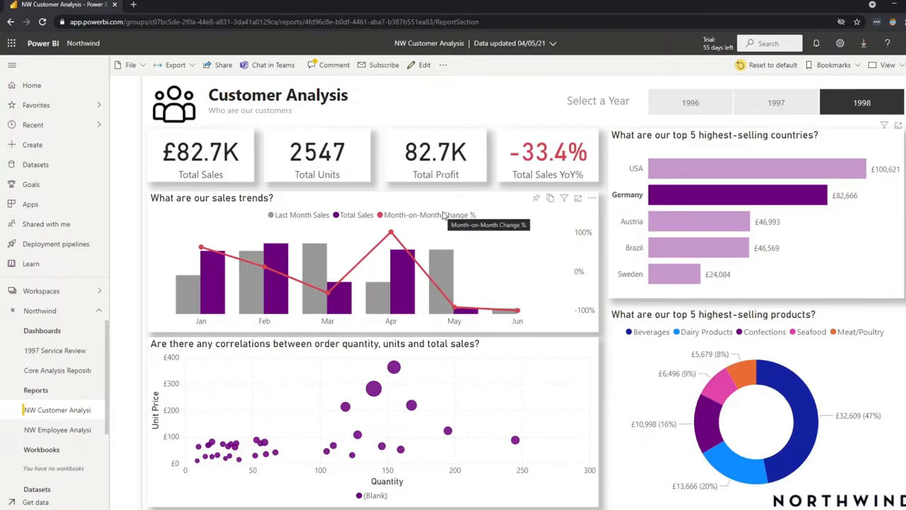
pyautogui.moveTo(602, 195)
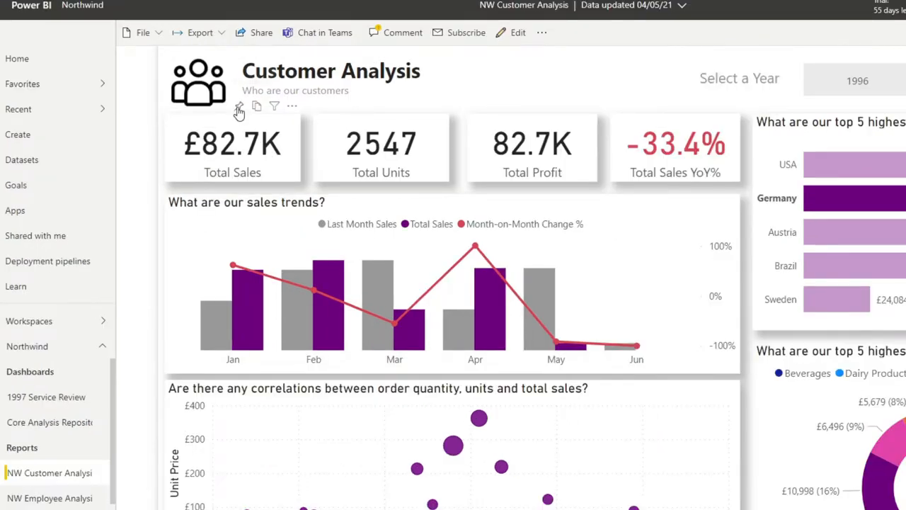
pyautogui.moveTo(239, 106)
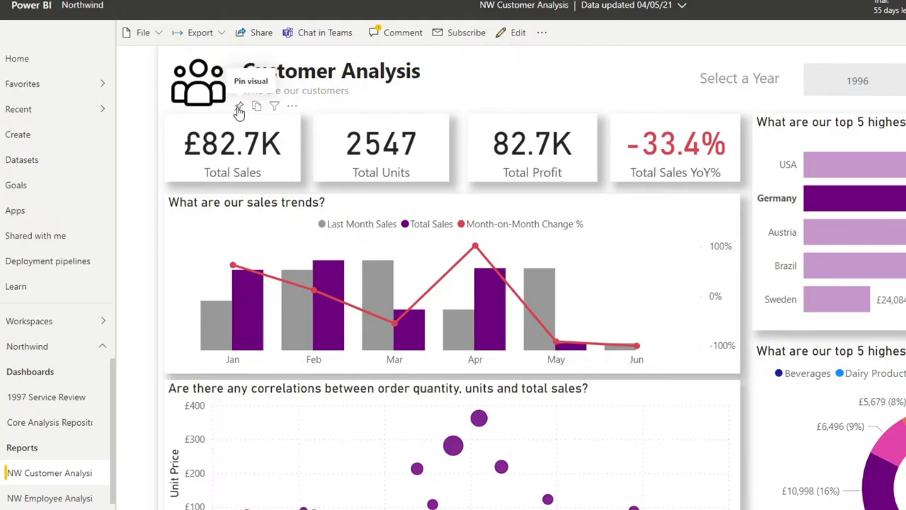
# - Pin the Germany Total Sales card to a new 'Test' dashboard and go there
pyautogui.click(239, 106)
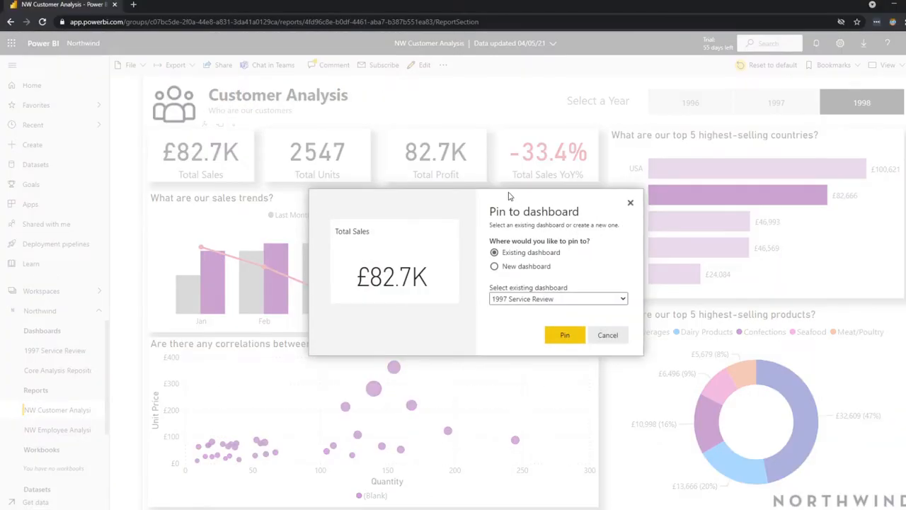
pyautogui.moveTo(552, 305)
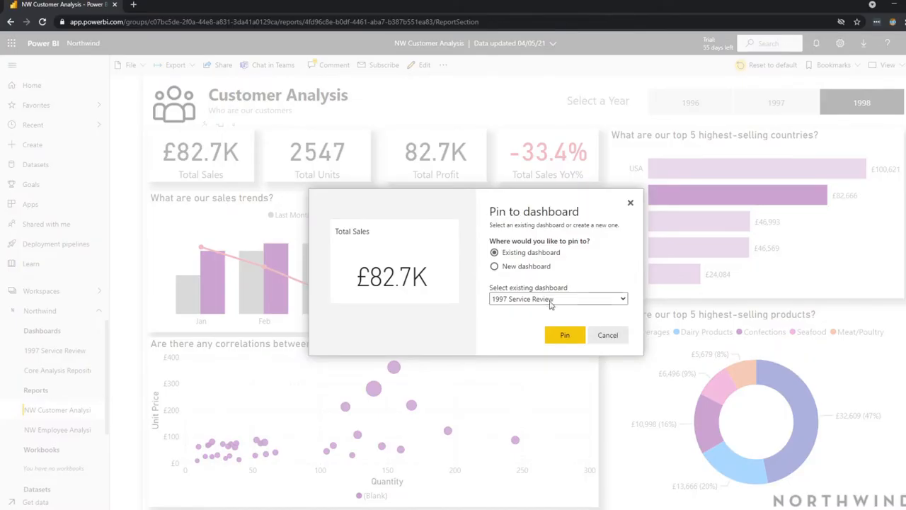
pyautogui.moveTo(569, 263)
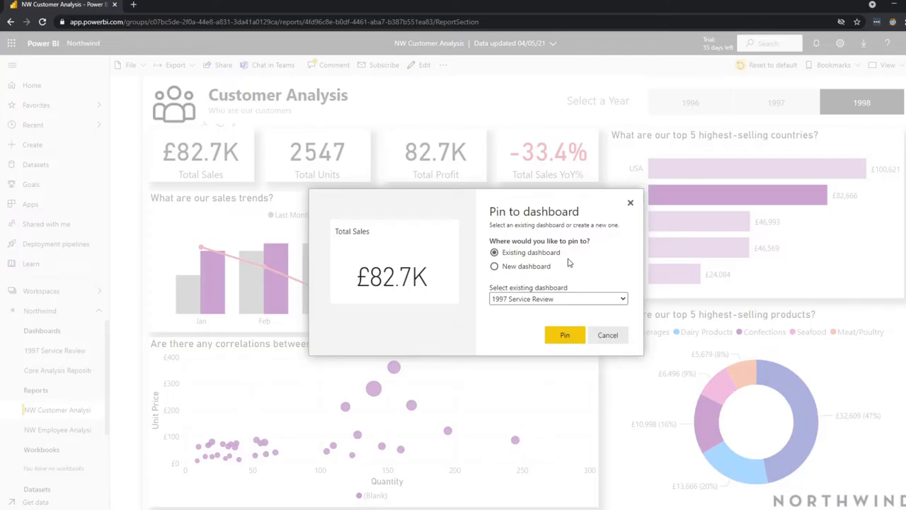
pyautogui.moveTo(528, 266)
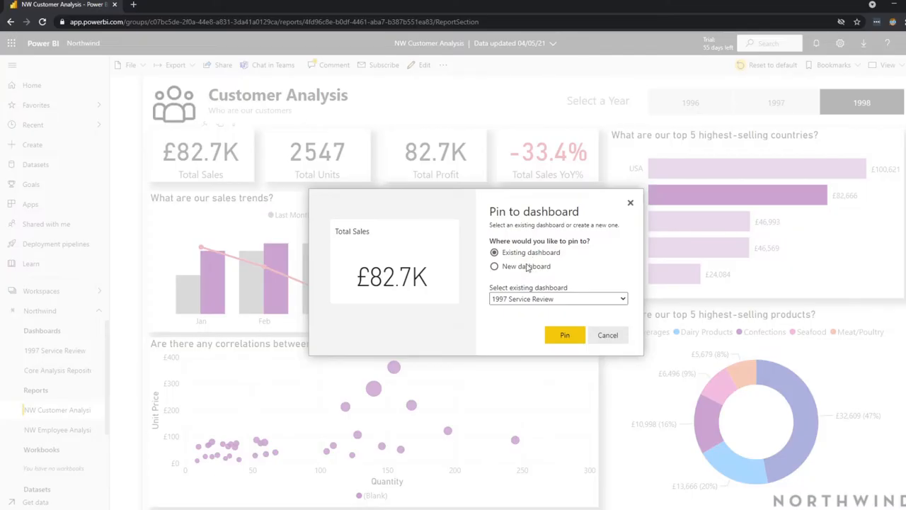
pyautogui.click(494, 266)
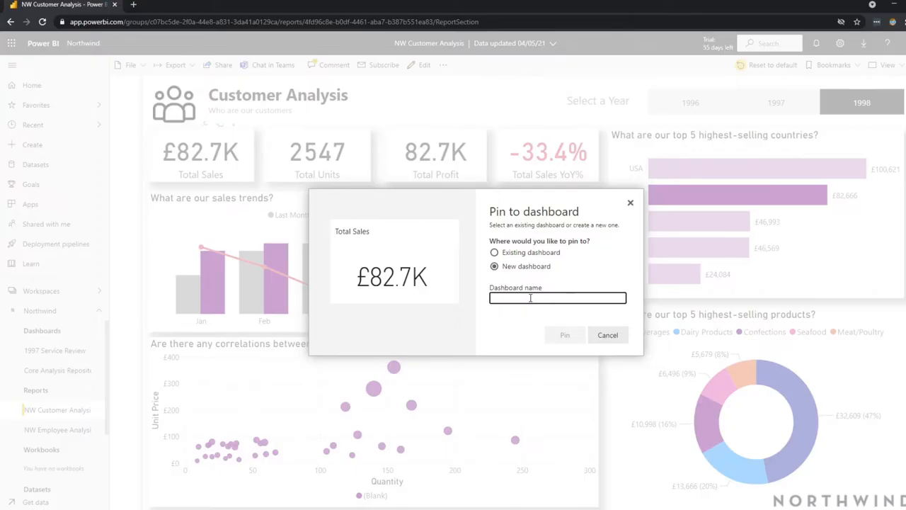
pyautogui.write('Test')
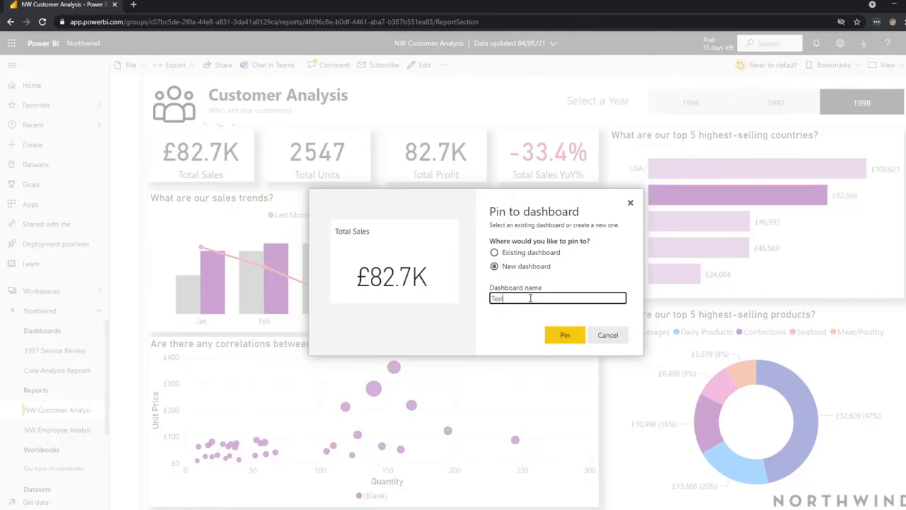
pyautogui.click(564, 334)
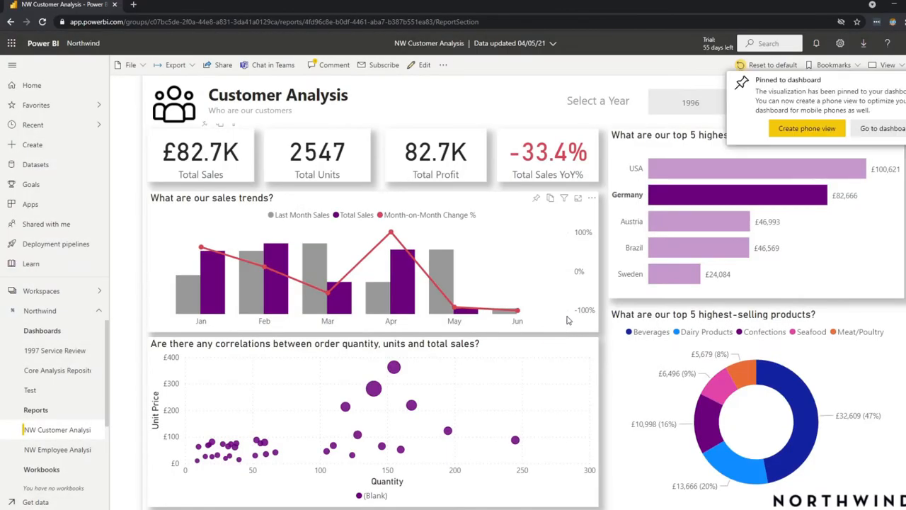
pyautogui.moveTo(882, 128)
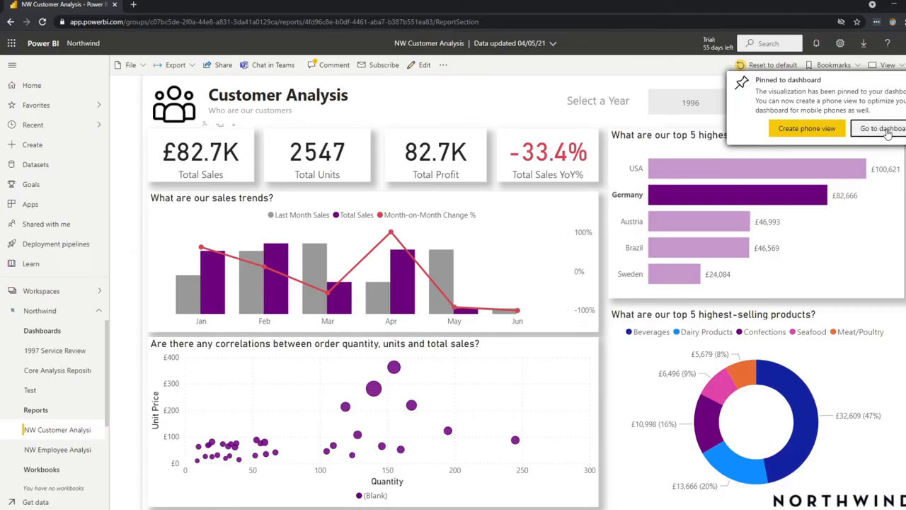
pyautogui.click(883, 129)
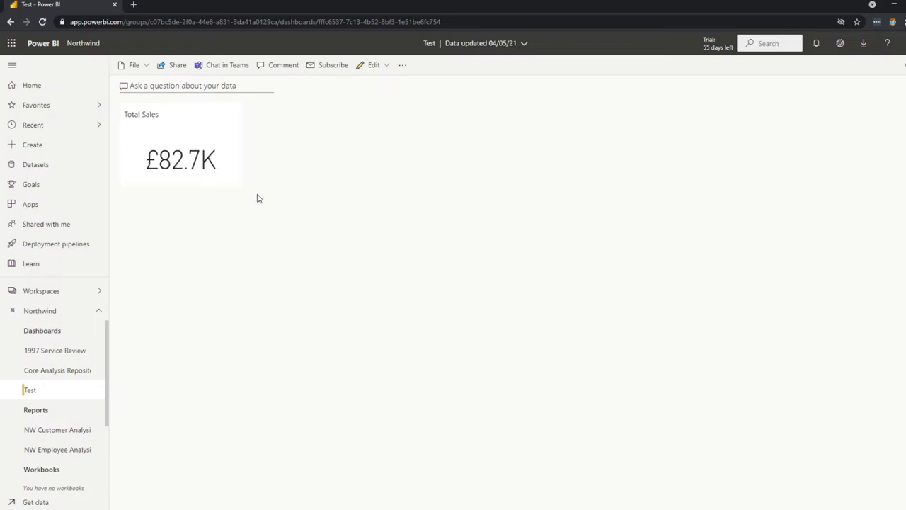
pyautogui.moveTo(182, 170)
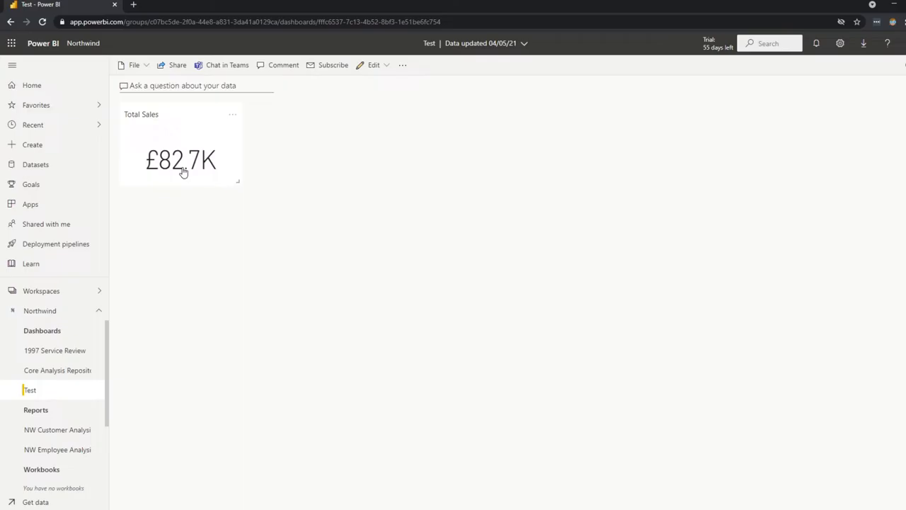
pyautogui.moveTo(193, 175)
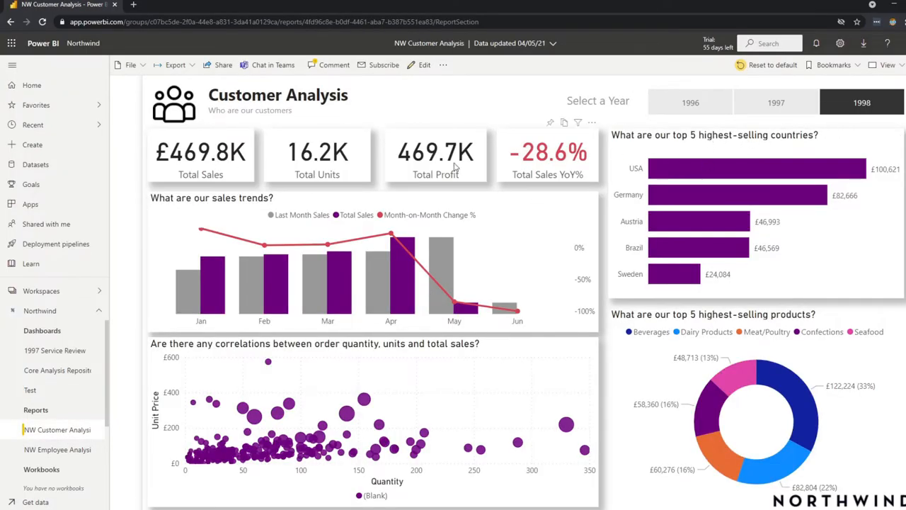
# - Clear the Germany filter and pin the £469.8K Total Sales card to Test
pyautogui.click(736, 196)
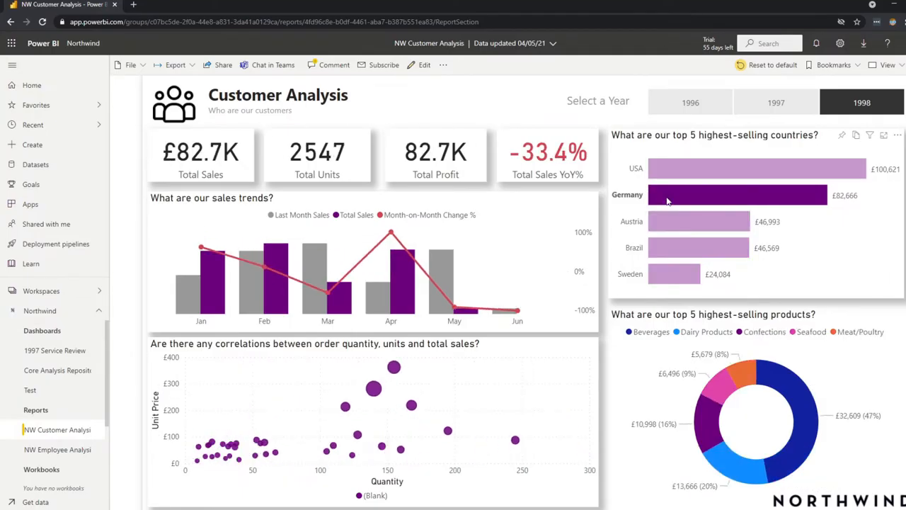
pyautogui.moveTo(738, 201)
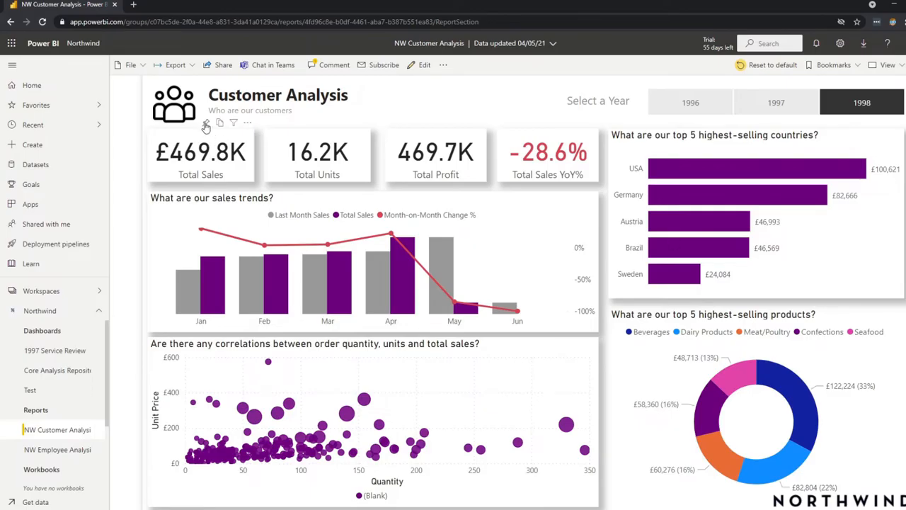
pyautogui.click(206, 122)
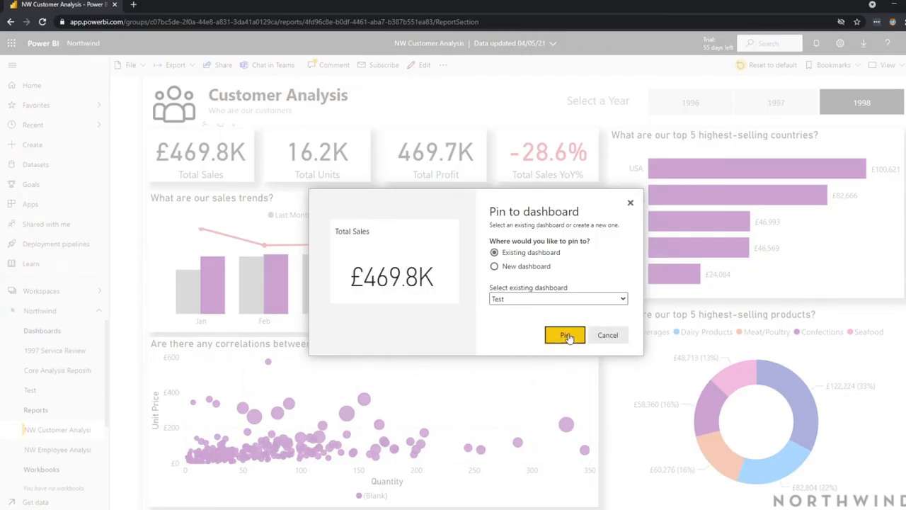
pyautogui.click(565, 334)
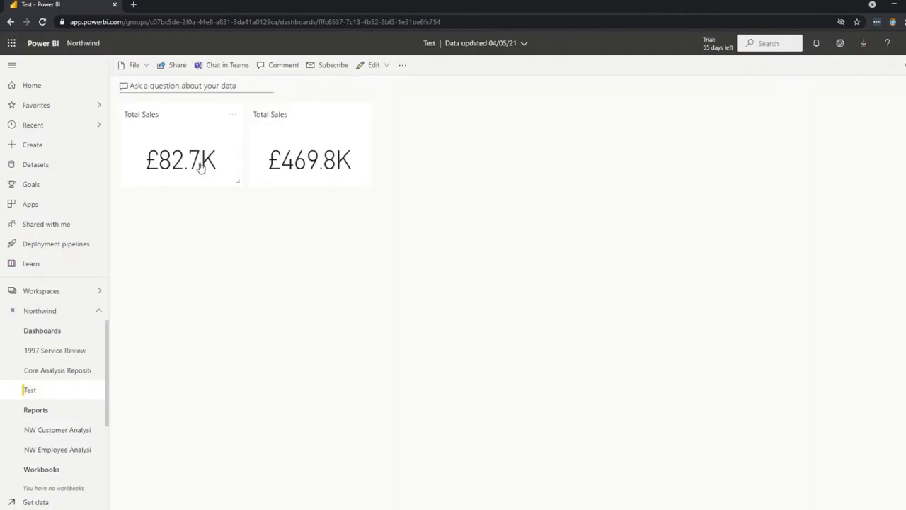
pyautogui.moveTo(337, 218)
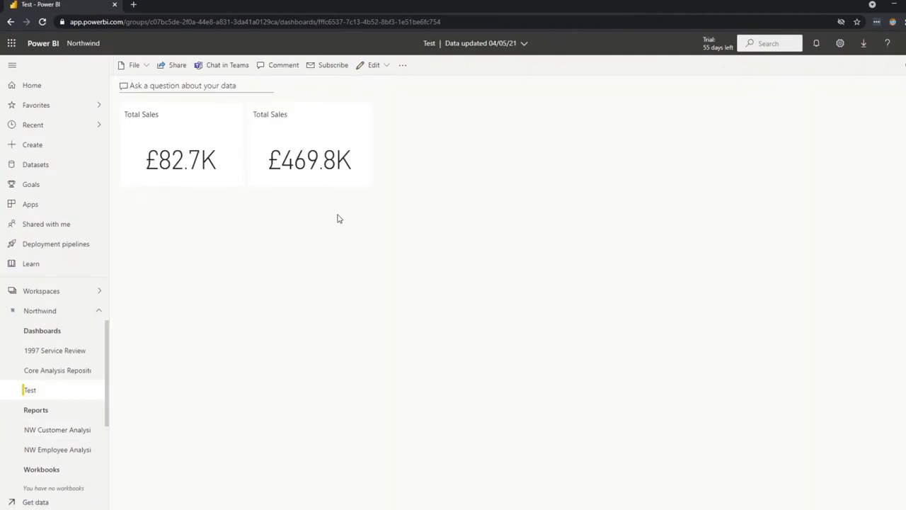
pyautogui.moveTo(434, 152)
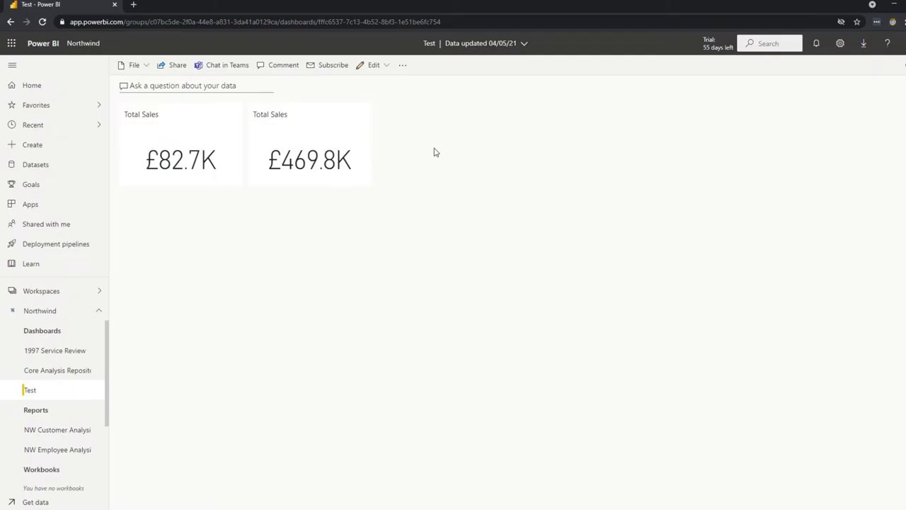
pyautogui.click(57, 429)
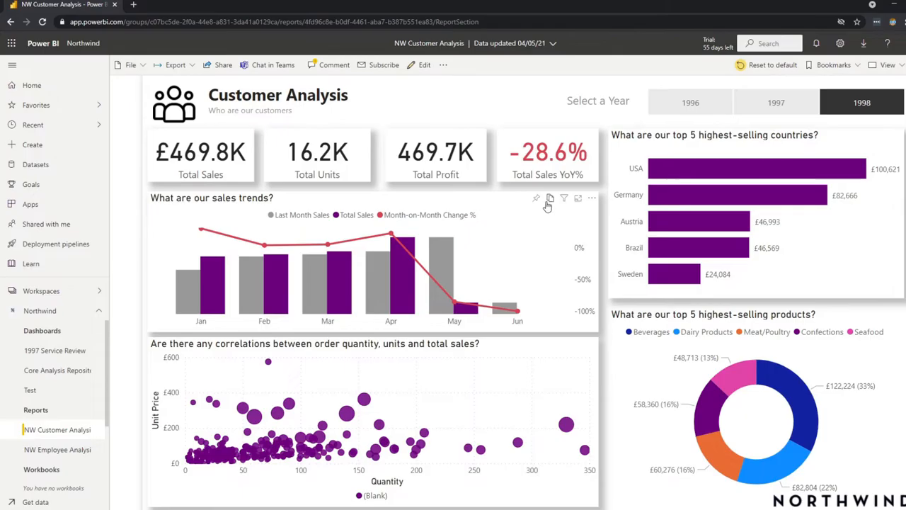
pyautogui.moveTo(540, 206)
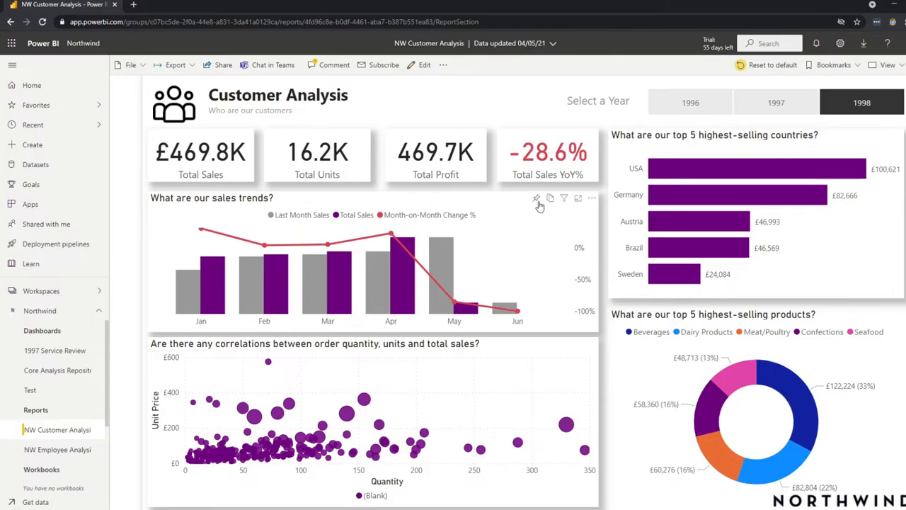
# - Pin the sales trends chart to the existing Test dashboard
pyautogui.click(537, 197)
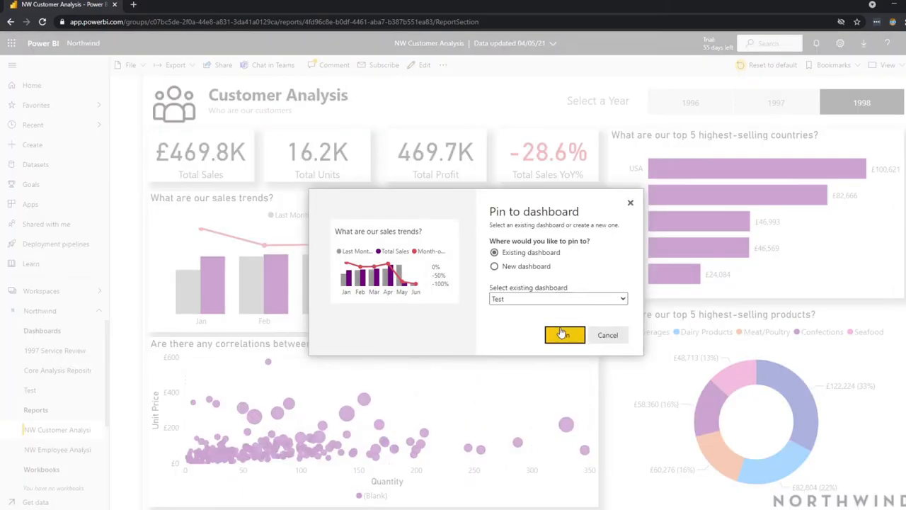
pyautogui.click(565, 334)
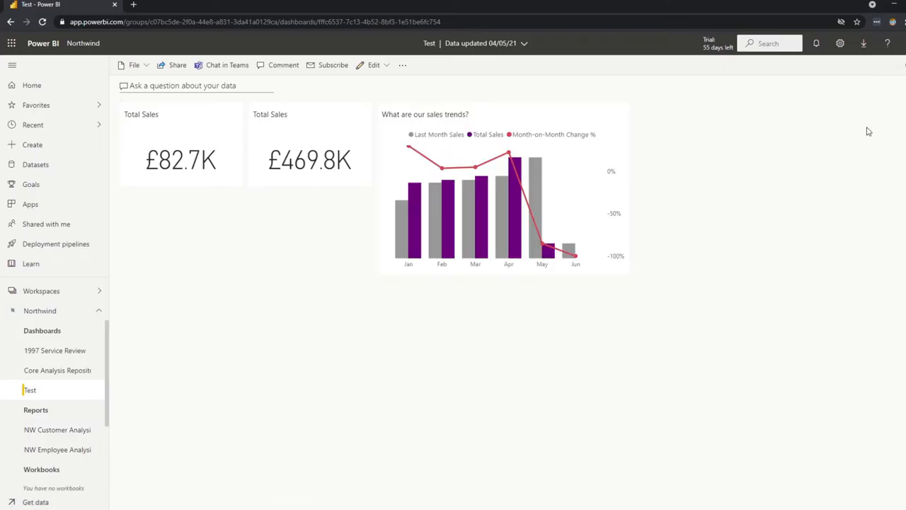
pyautogui.moveTo(505, 289)
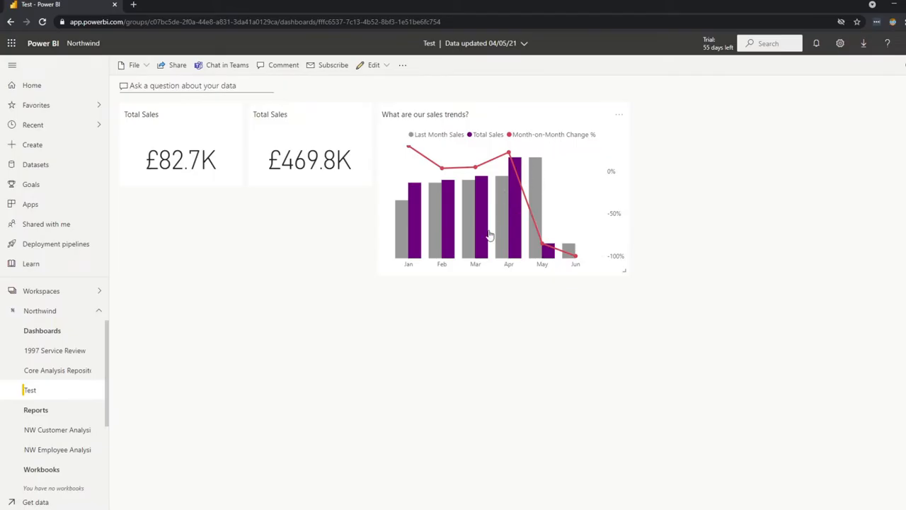
pyautogui.moveTo(541, 209)
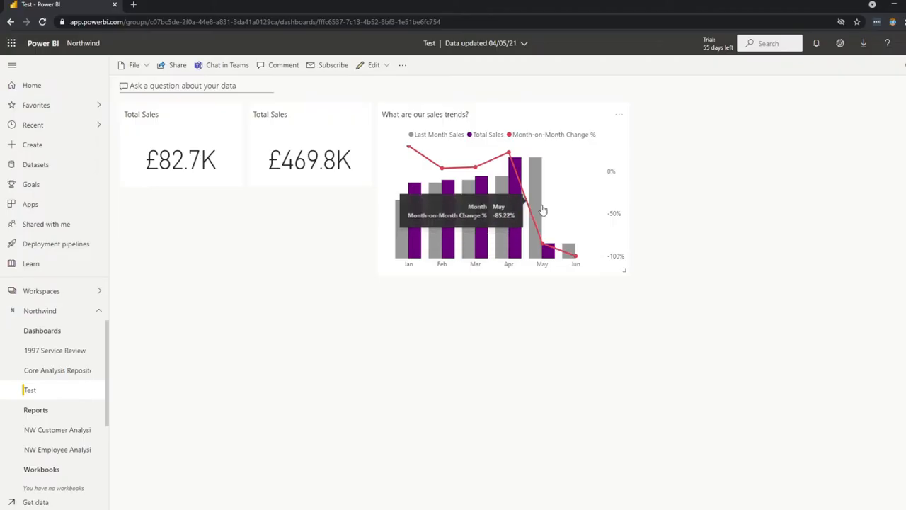
pyautogui.moveTo(433, 340)
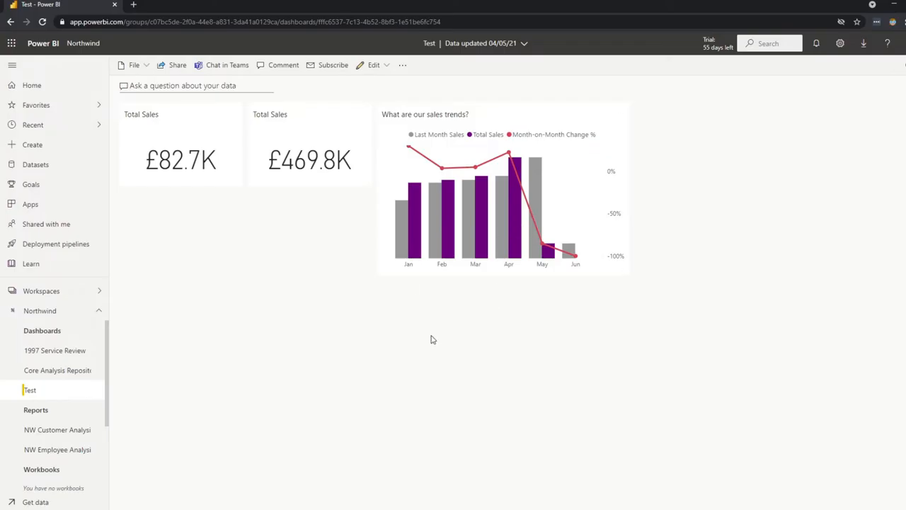
pyautogui.moveTo(524, 316)
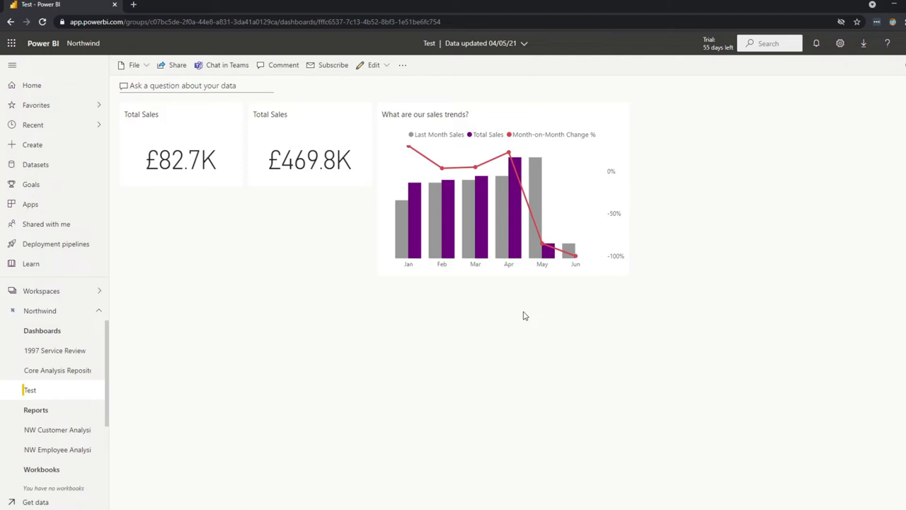
pyautogui.moveTo(522, 308)
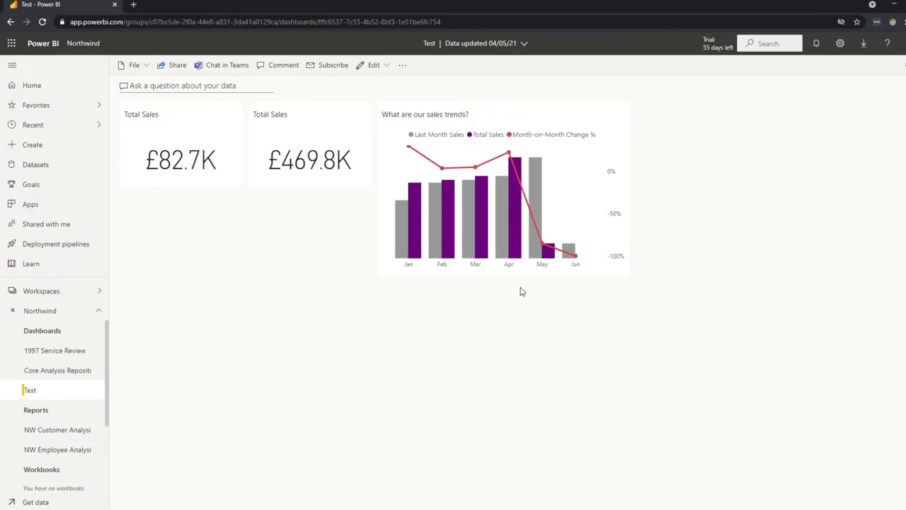
pyautogui.moveTo(525, 281)
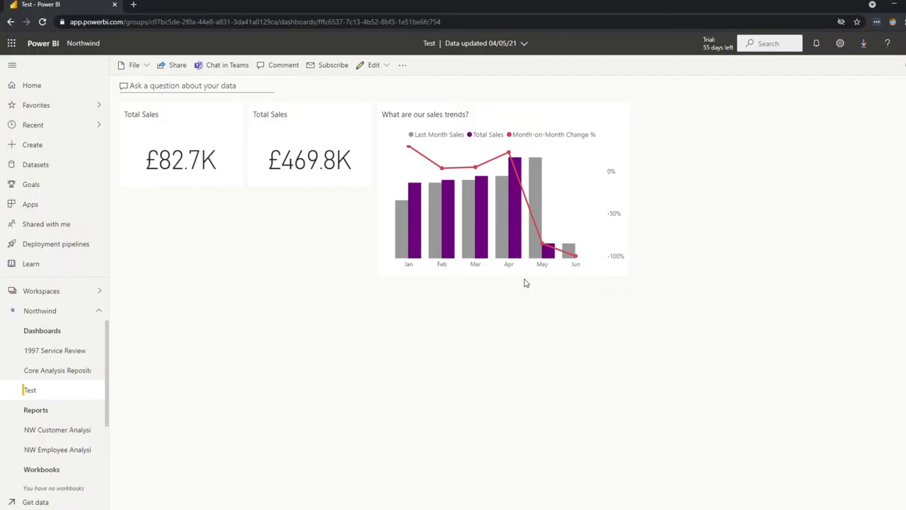
pyautogui.moveTo(523, 282)
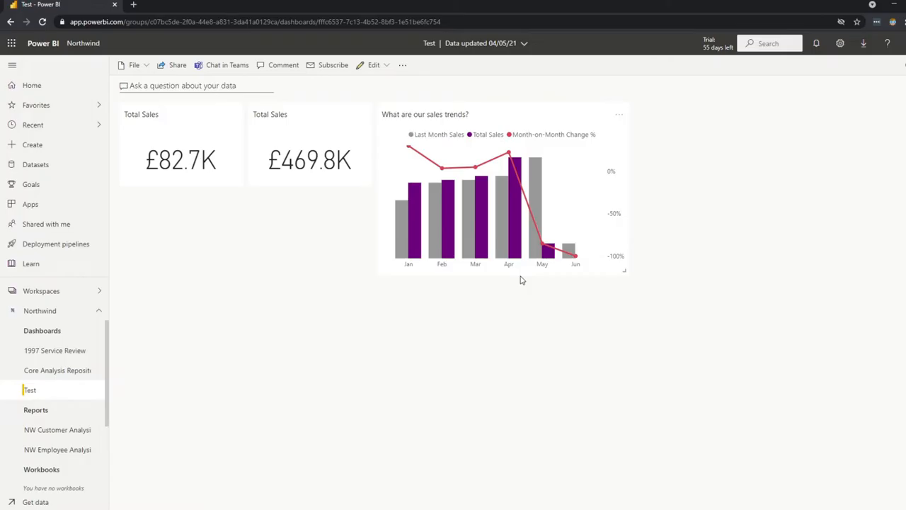
pyautogui.moveTo(402, 372)
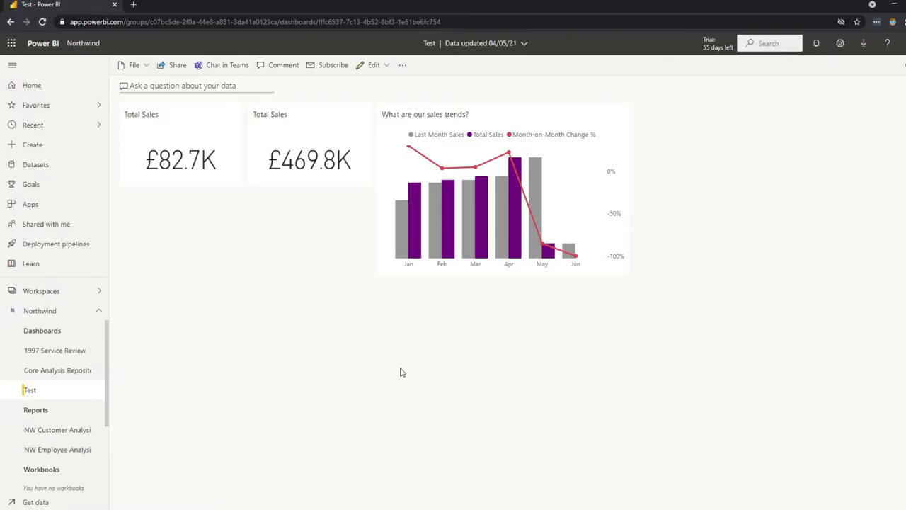
pyautogui.moveTo(400, 381)
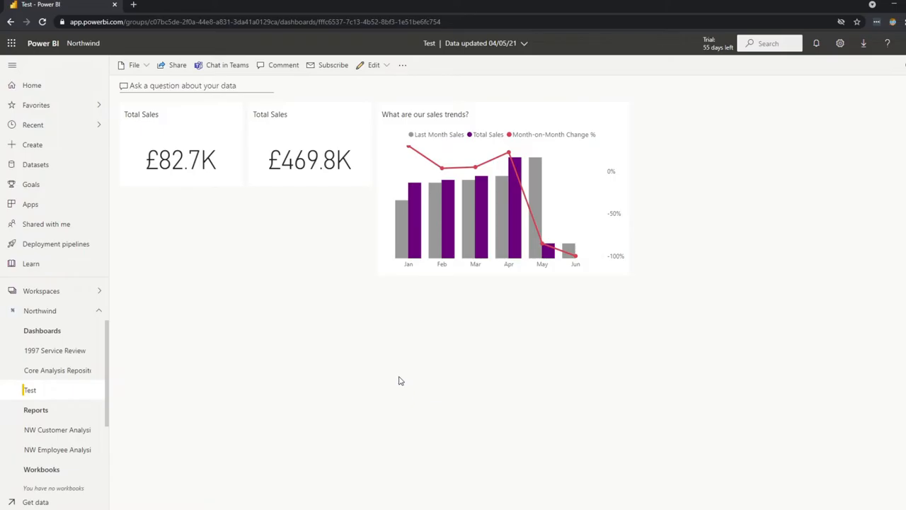
pyautogui.moveTo(381, 377)
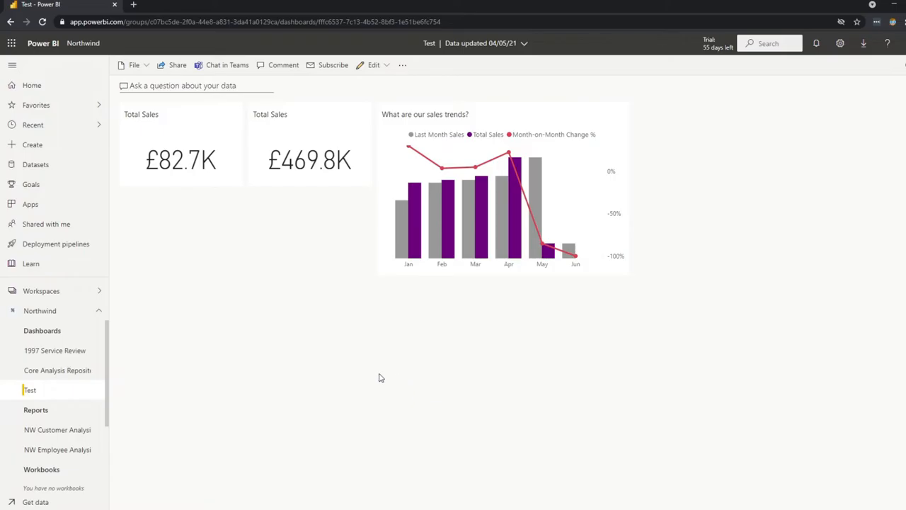
pyautogui.moveTo(349, 258)
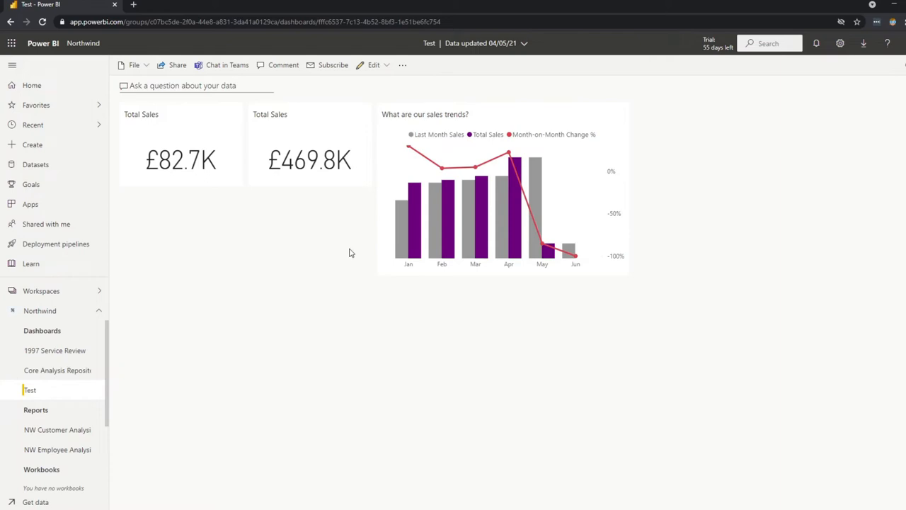
pyautogui.moveTo(355, 243)
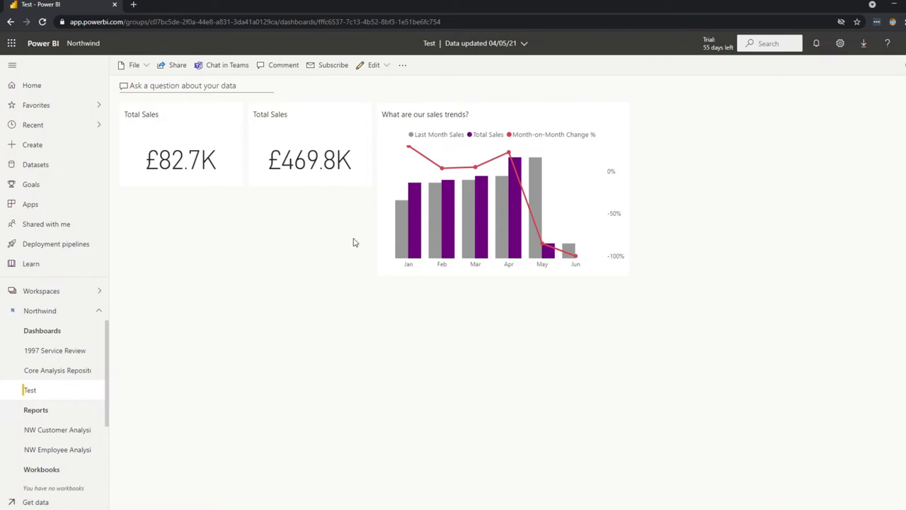
pyautogui.moveTo(321, 237)
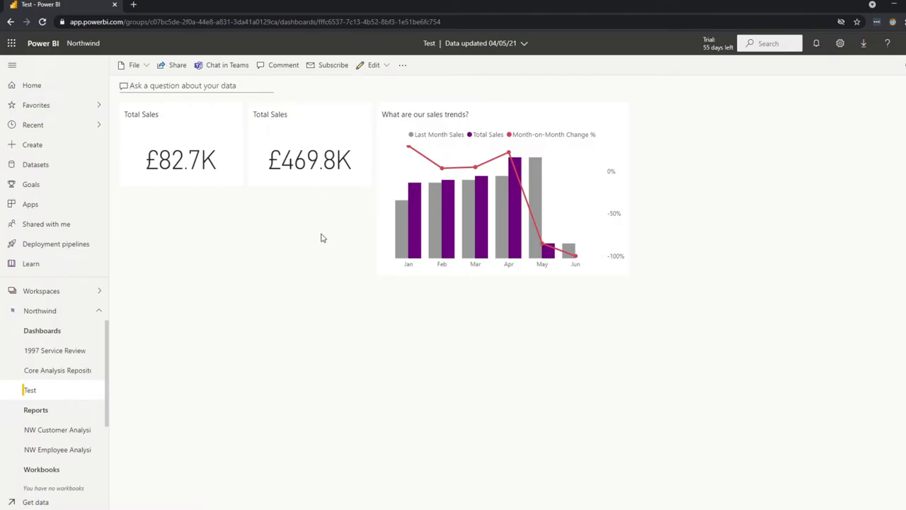
pyautogui.moveTo(310, 146)
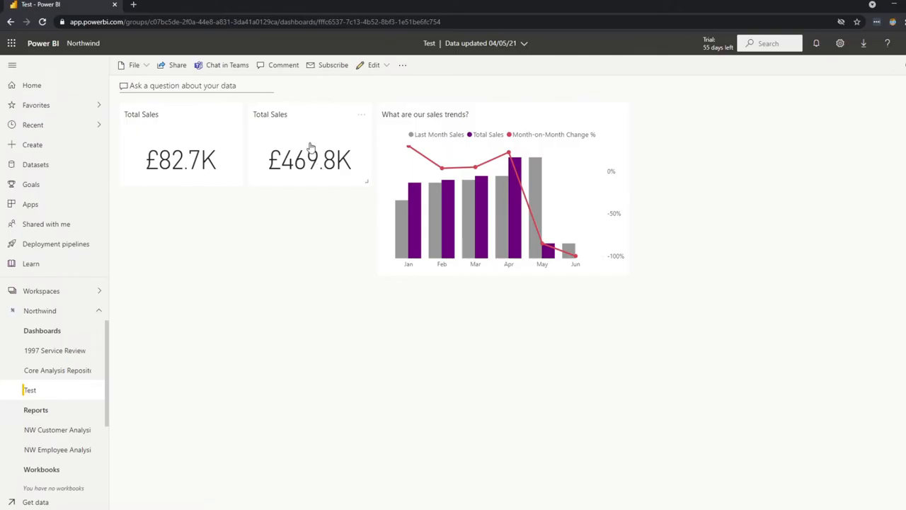
# - Open the Customer Analysis report from the £469.8K tile and enter Edit mode
pyautogui.click(57, 429)
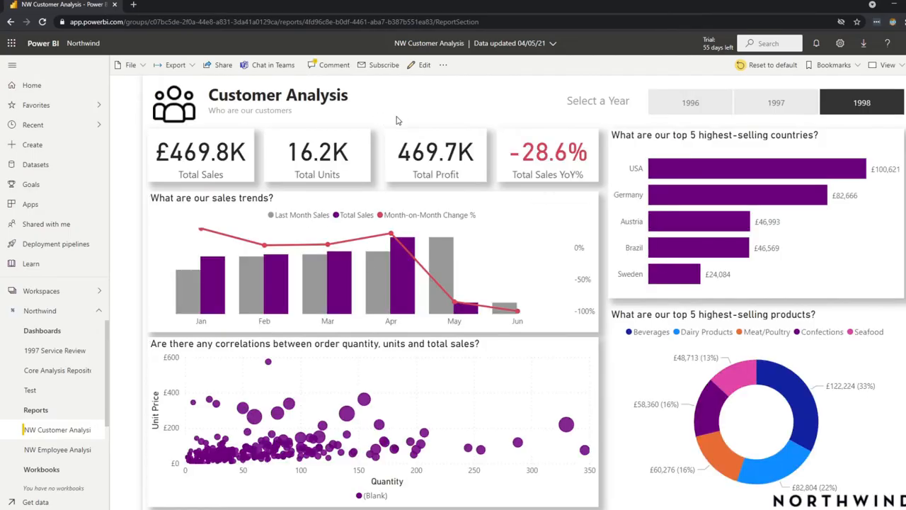
pyautogui.moveTo(606, 124)
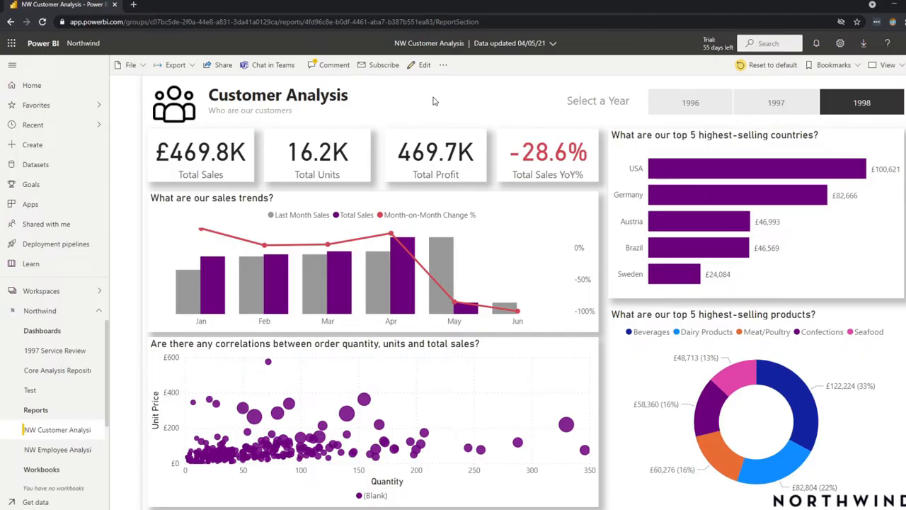
pyautogui.moveTo(423, 70)
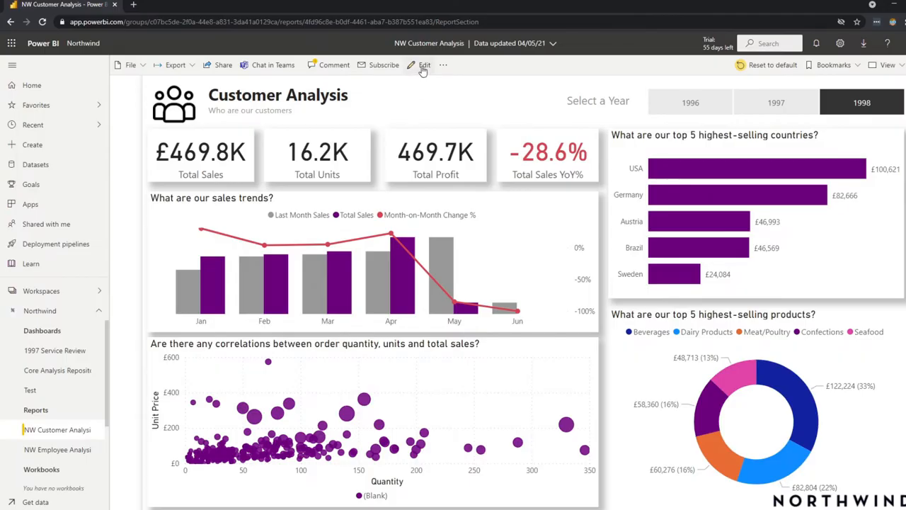
pyautogui.click(424, 64)
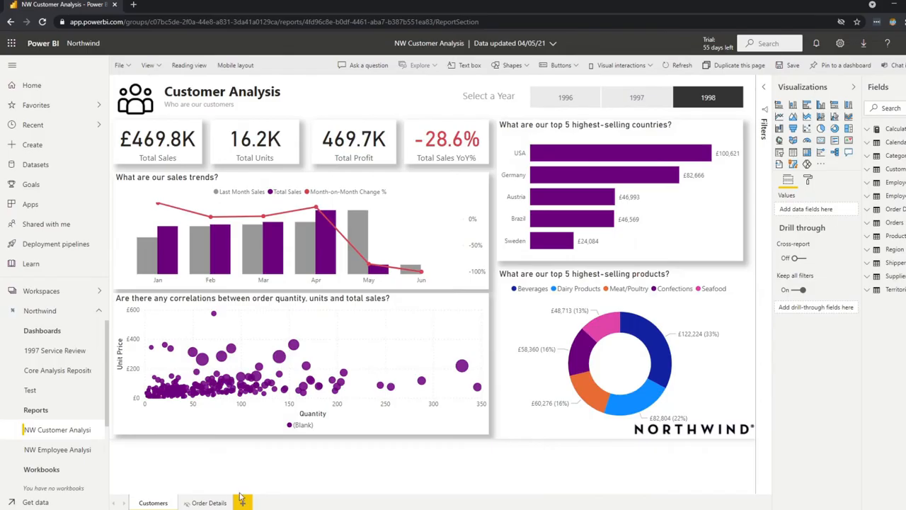
pyautogui.moveTo(279, 492)
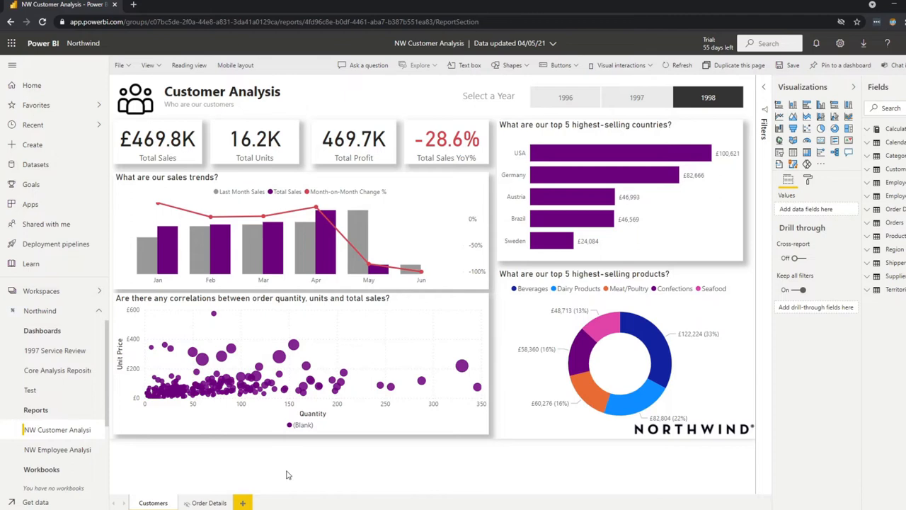
pyautogui.moveTo(294, 465)
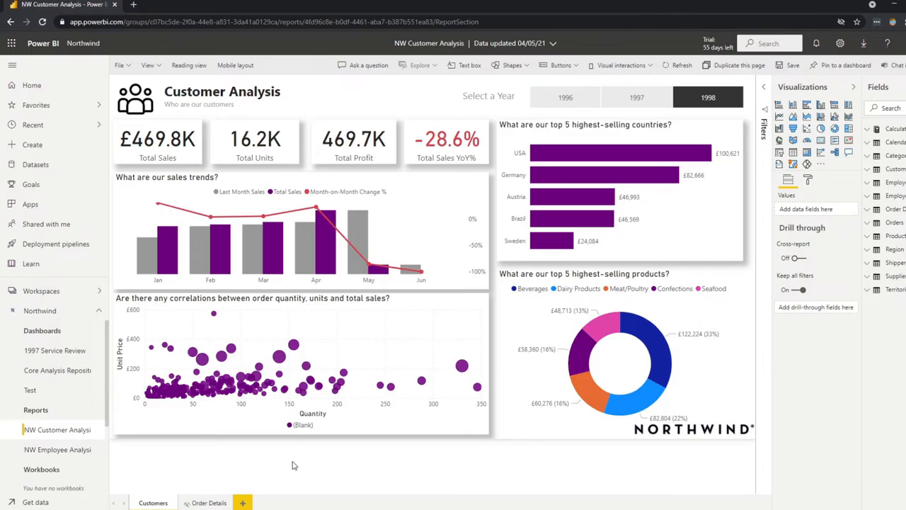
# - Go back to the Test dashboard from the left navigation pane
pyautogui.click(29, 390)
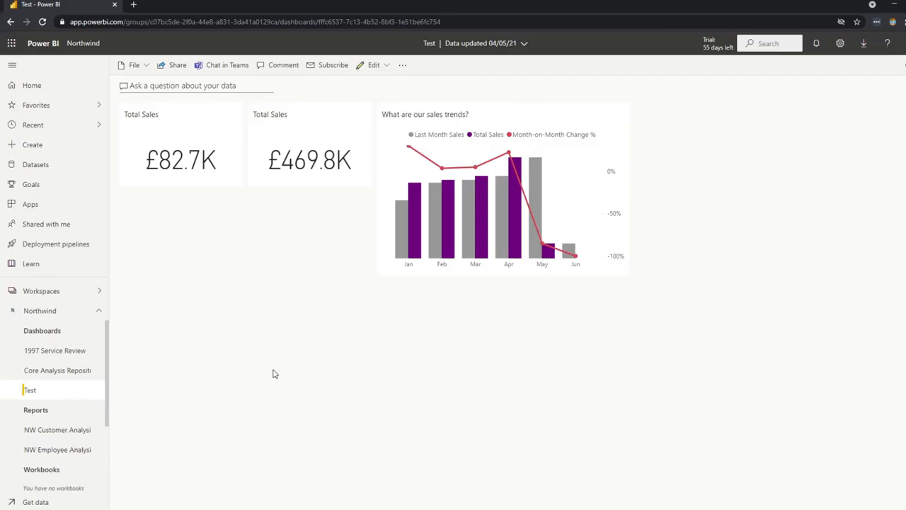
pyautogui.moveTo(317, 358)
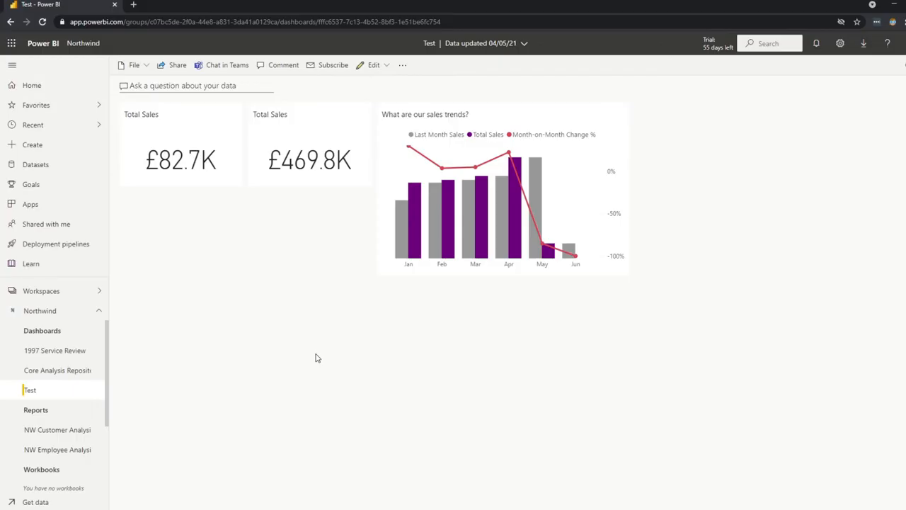
pyautogui.moveTo(347, 375)
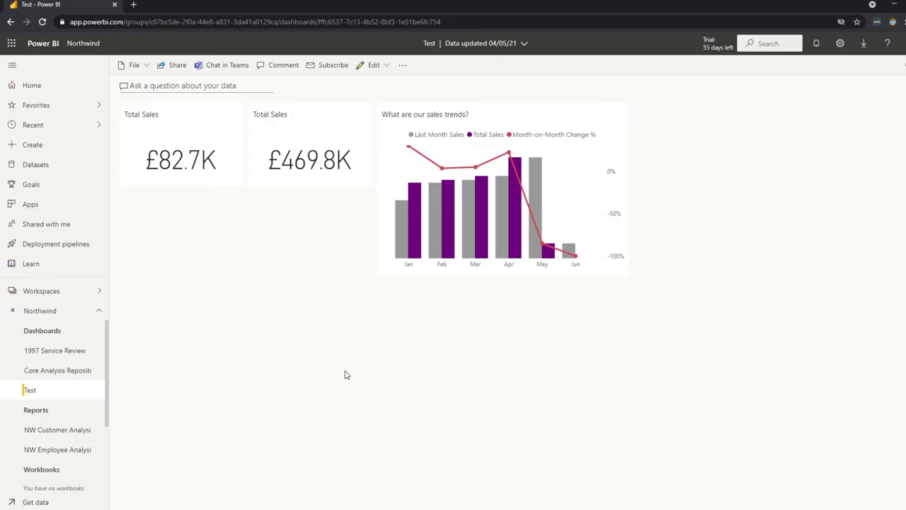
pyautogui.moveTo(26, 435)
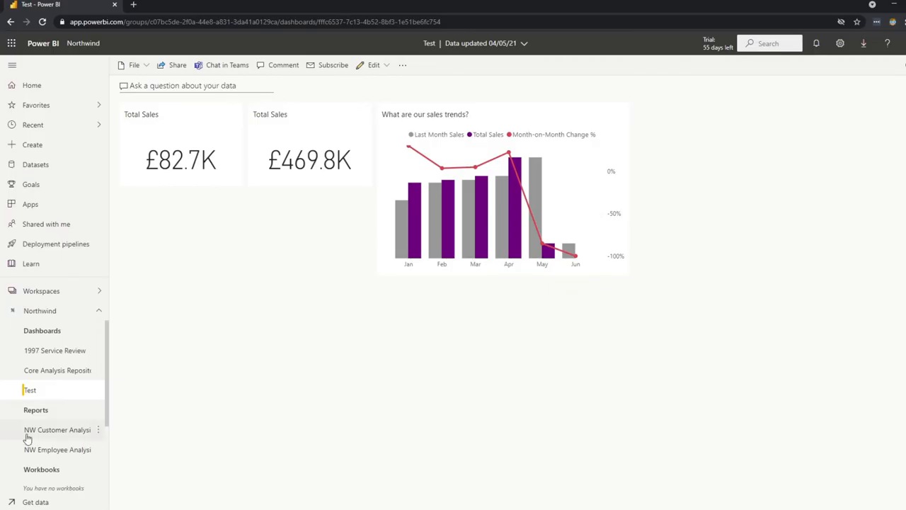
pyautogui.click(57, 429)
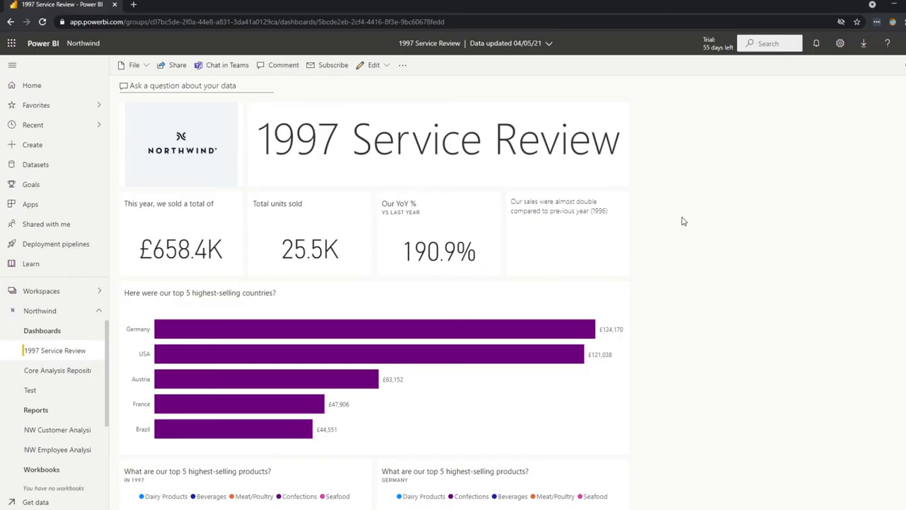
pyautogui.moveTo(872, 319)
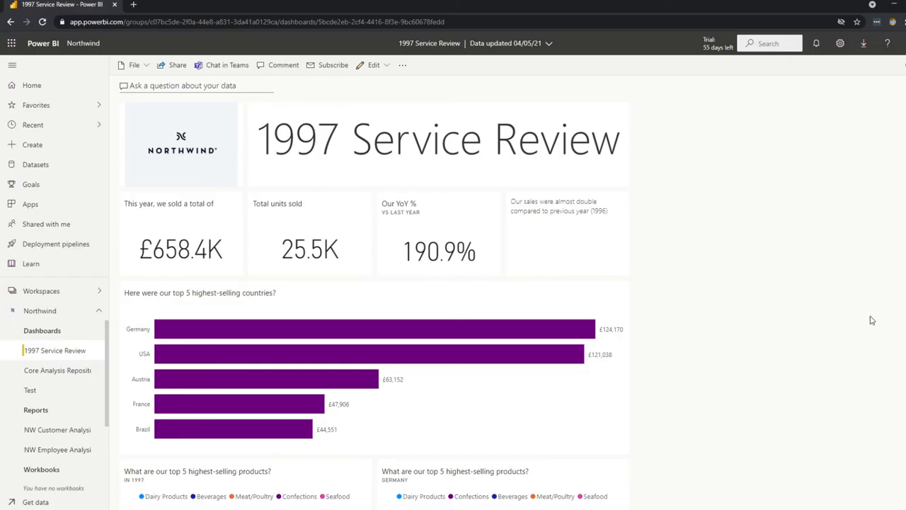
pyautogui.moveTo(737, 227)
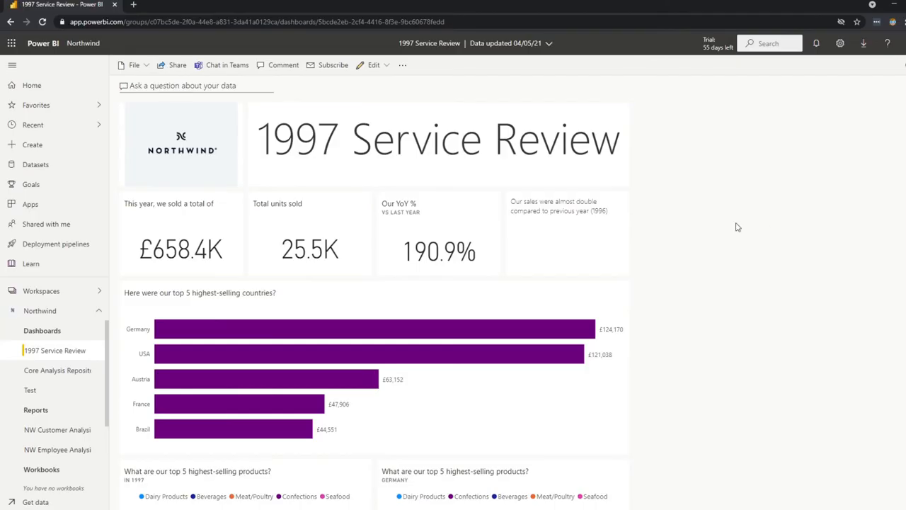
pyautogui.moveTo(700, 253)
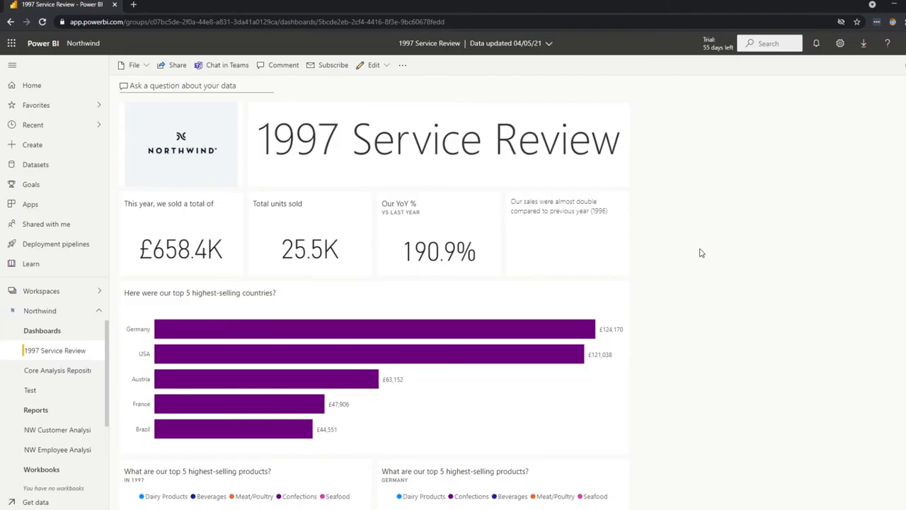
pyautogui.moveTo(693, 254)
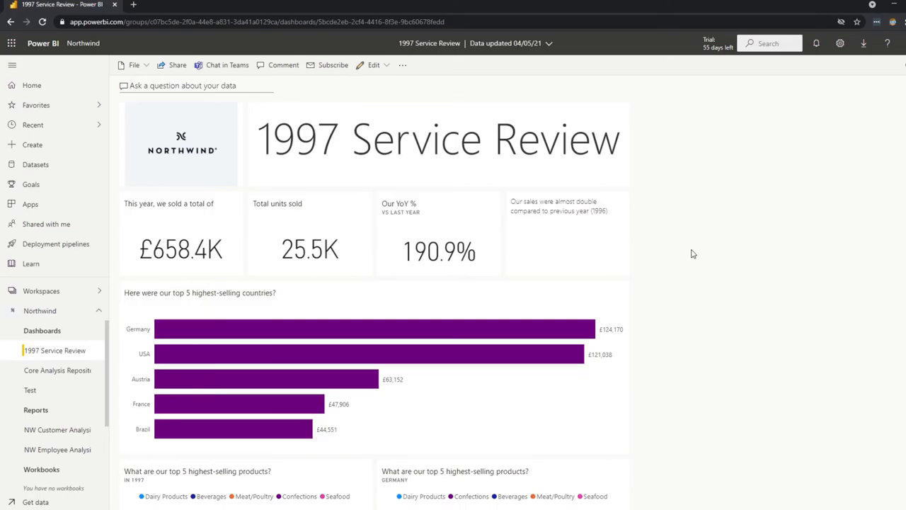
pyautogui.moveTo(686, 259)
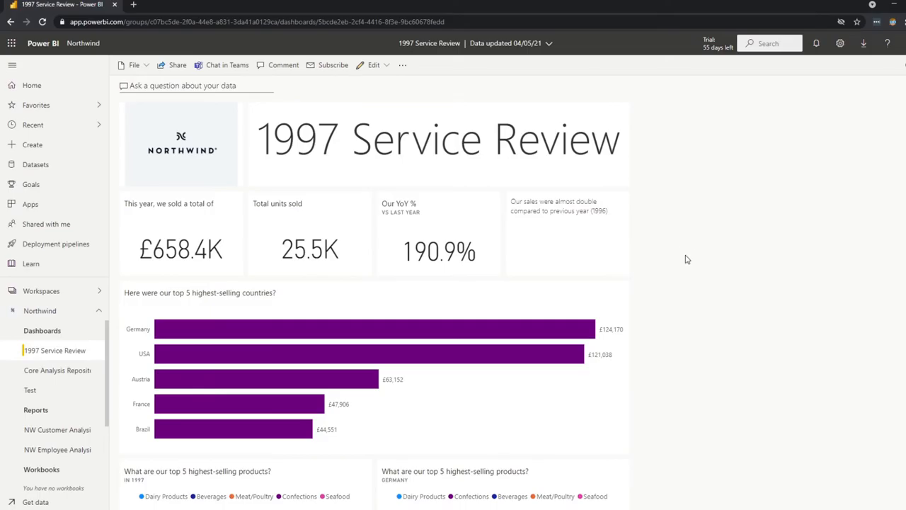
pyautogui.moveTo(681, 248)
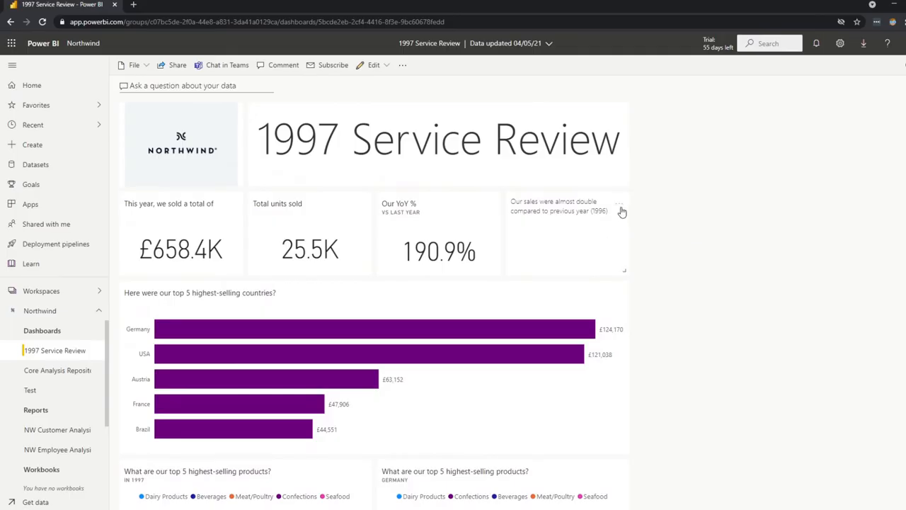
pyautogui.moveTo(650, 259)
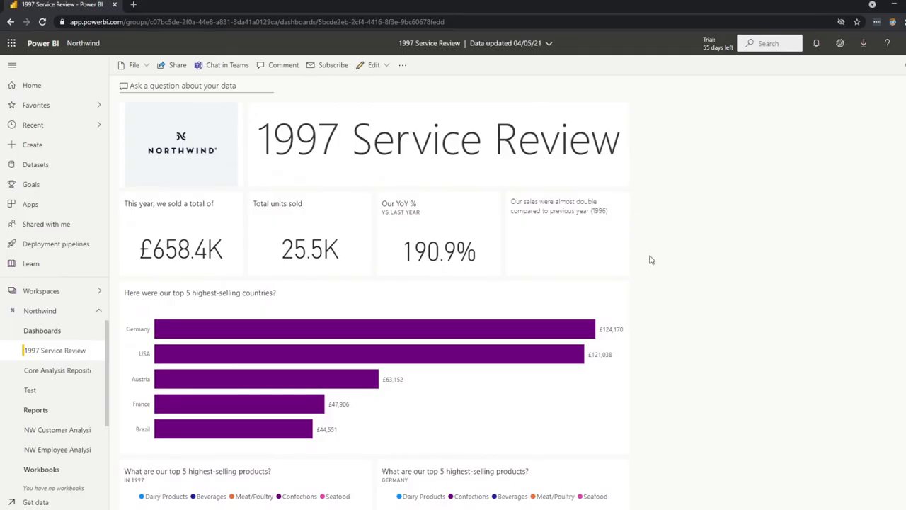
pyautogui.scroll(-3)
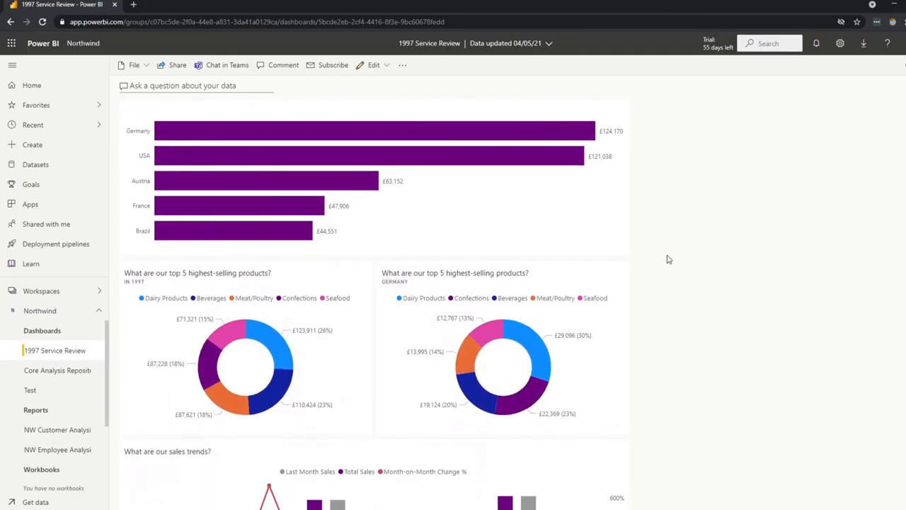
pyautogui.scroll(-3)
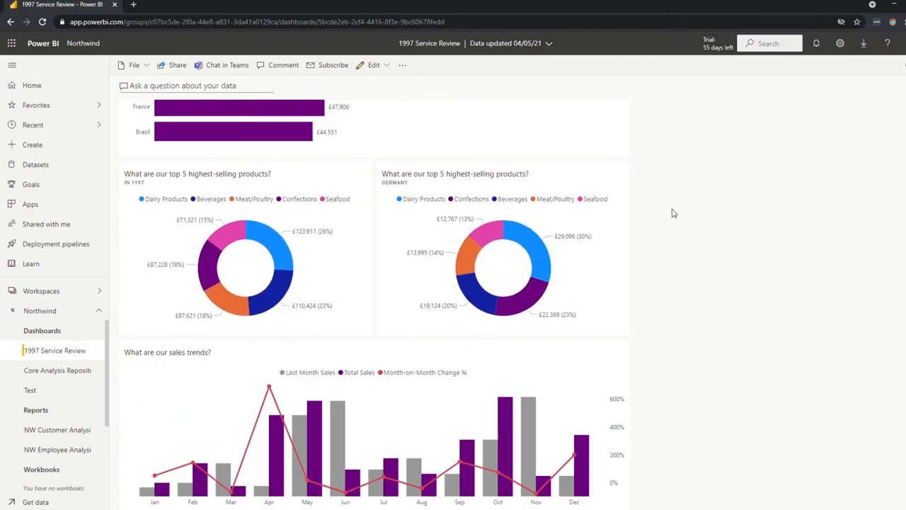
pyautogui.moveTo(652, 192)
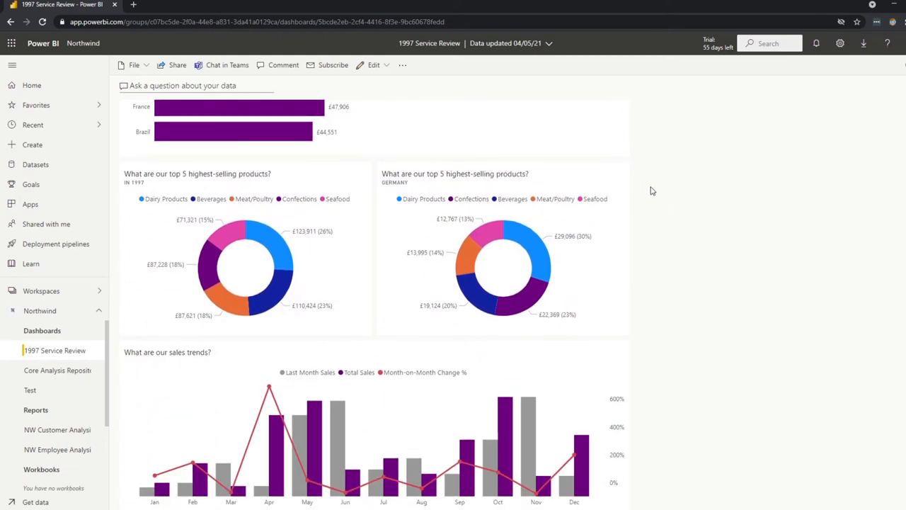
pyautogui.moveTo(656, 192)
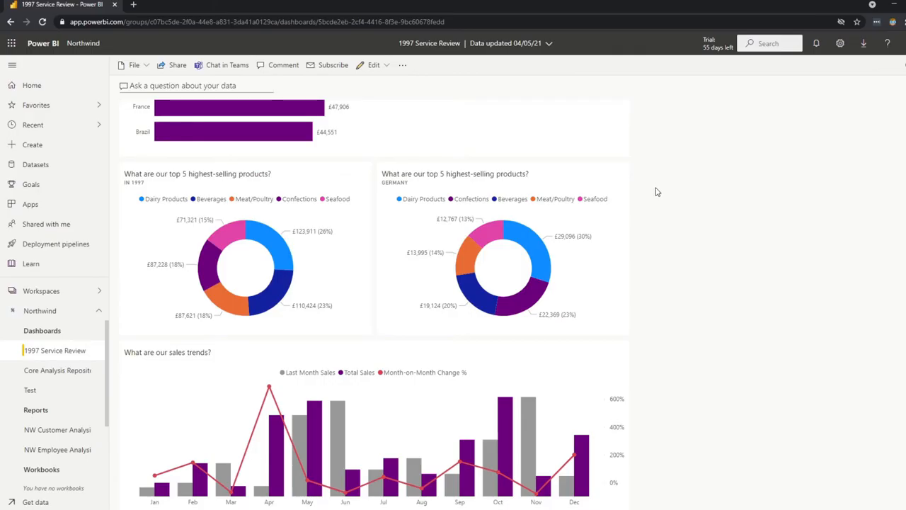
pyautogui.moveTo(577, 292)
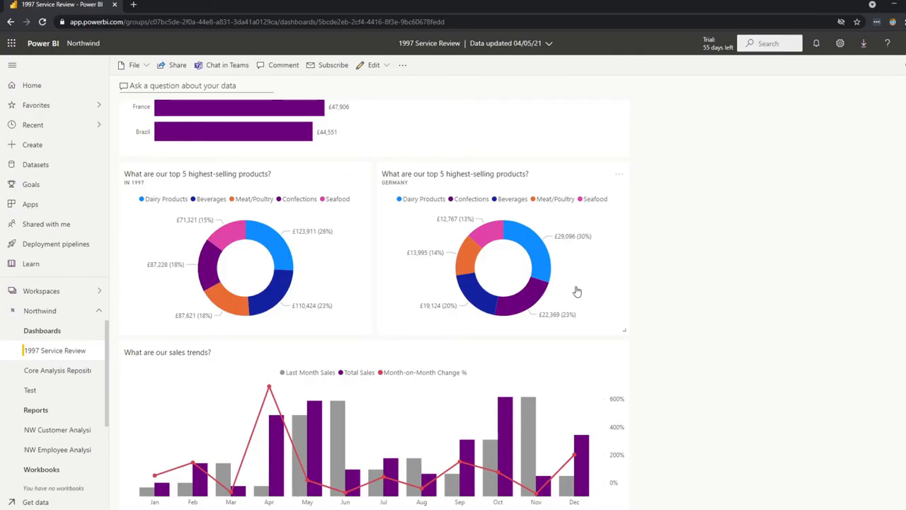
pyautogui.moveTo(298, 177)
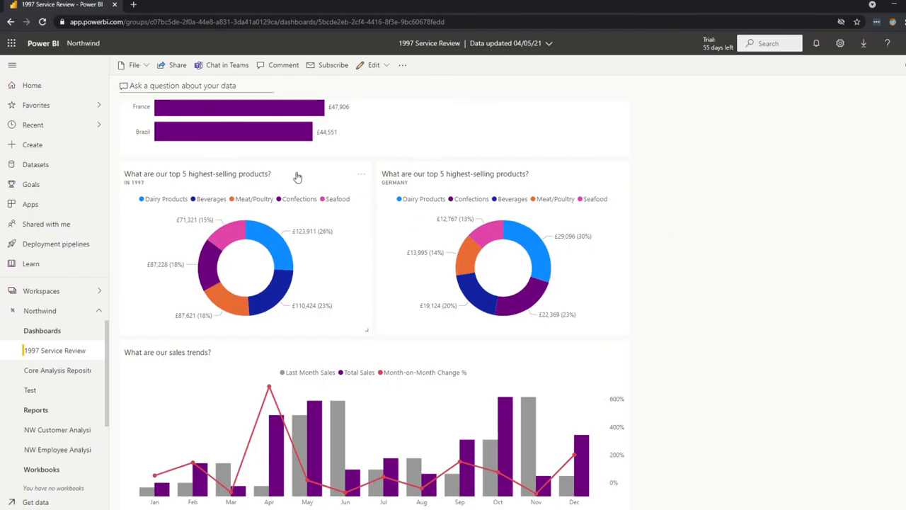
pyautogui.moveTo(336, 285)
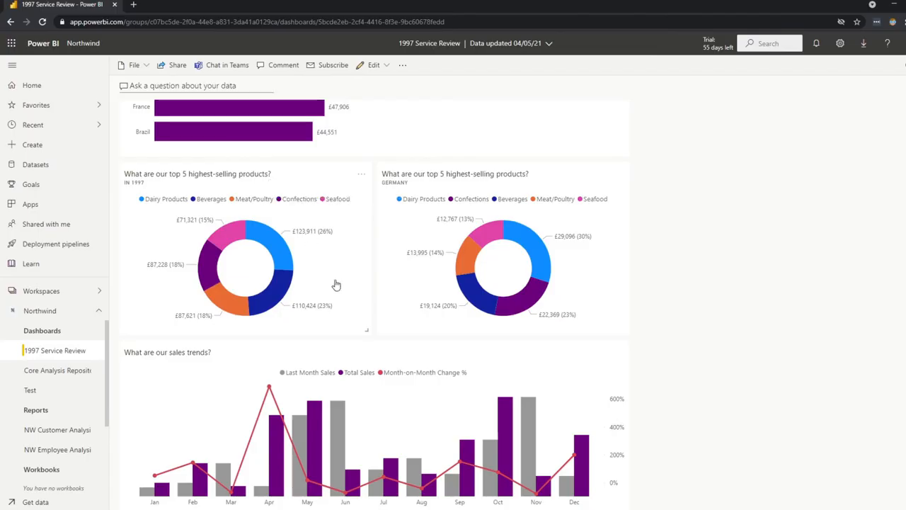
pyautogui.moveTo(537, 227)
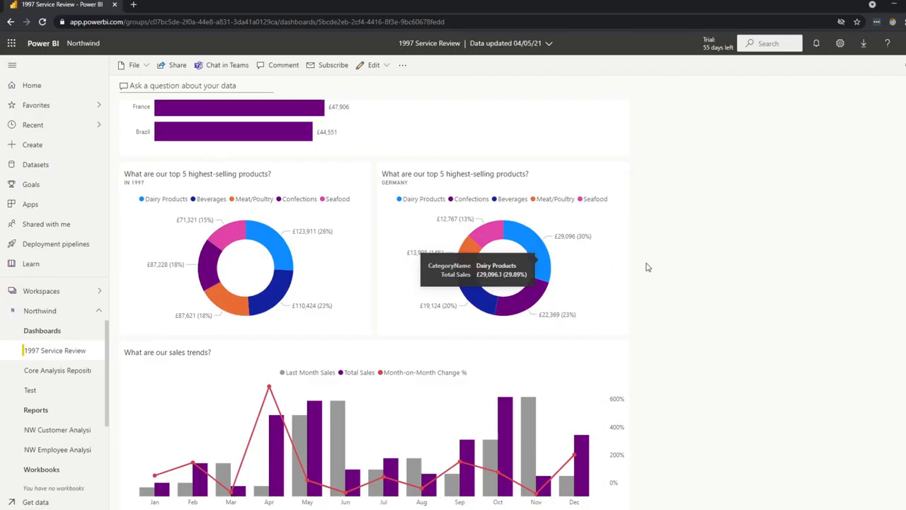
pyautogui.moveTo(658, 241)
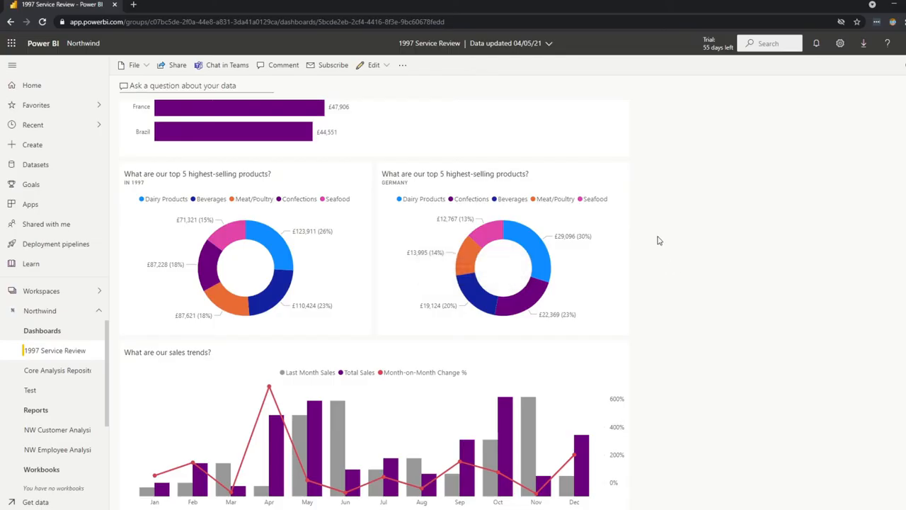
# - Open Core Analysis Repository and scroll through its Service Review, Customer and Employee tiles
pyautogui.click(57, 369)
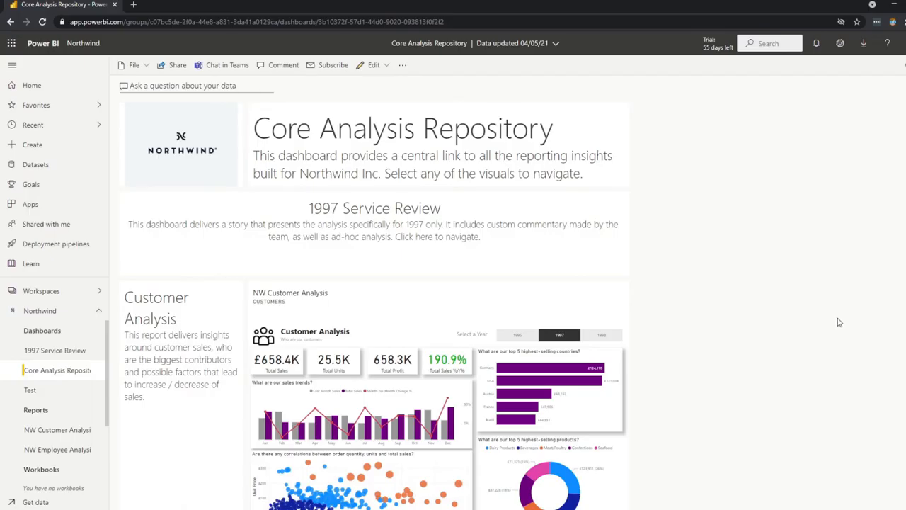
pyautogui.moveTo(695, 202)
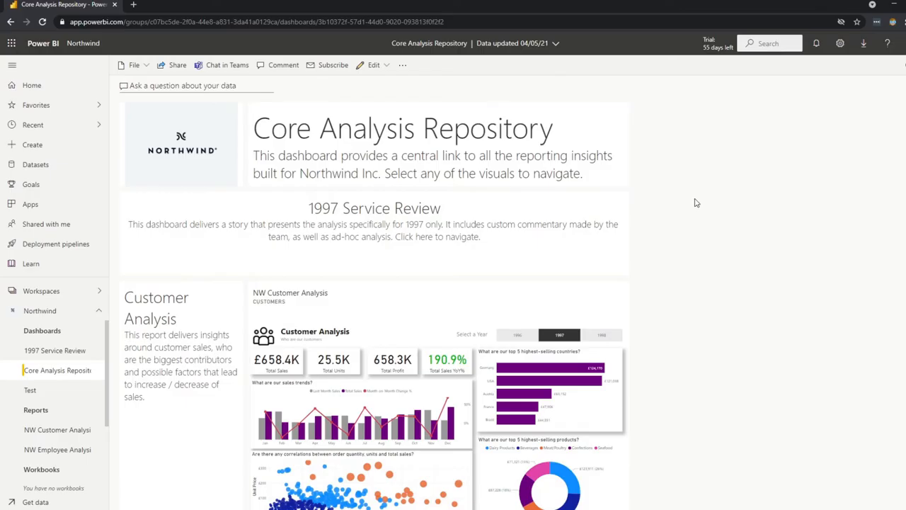
pyautogui.moveTo(679, 228)
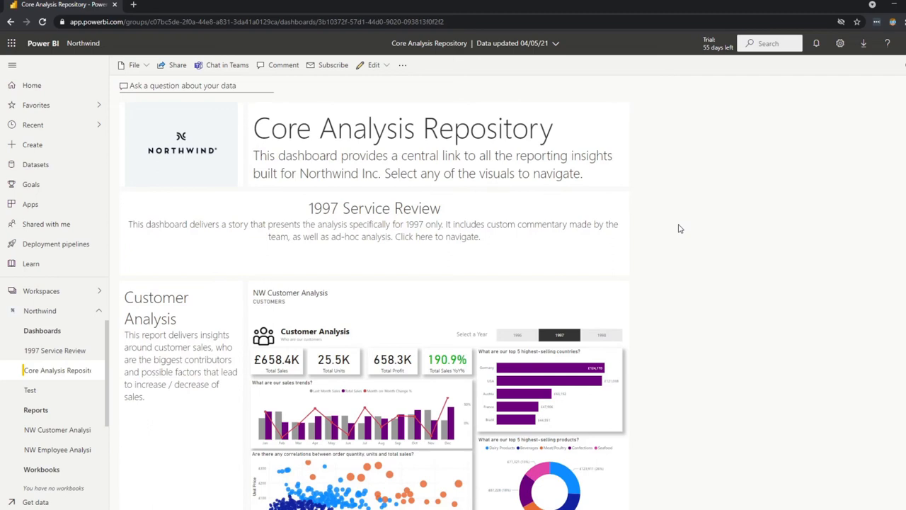
pyautogui.scroll(-3)
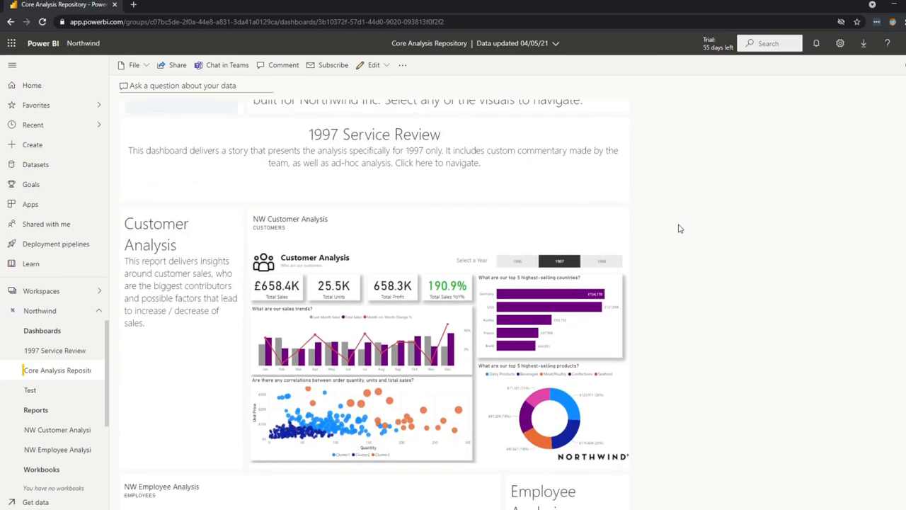
pyautogui.scroll(-3)
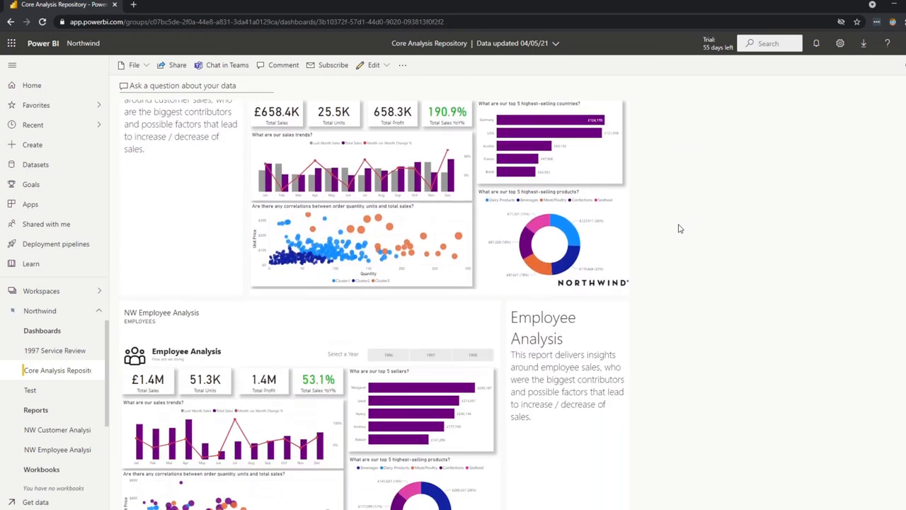
pyautogui.scroll(-3)
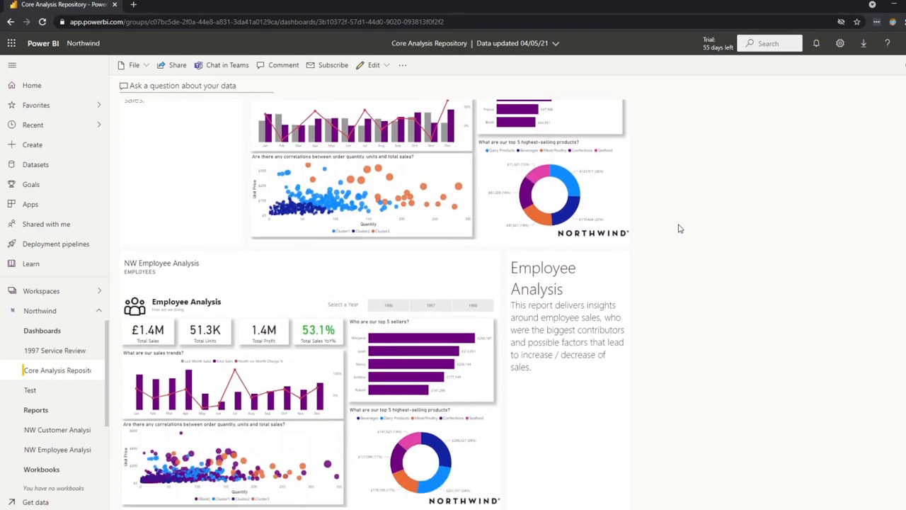
pyautogui.moveTo(665, 256)
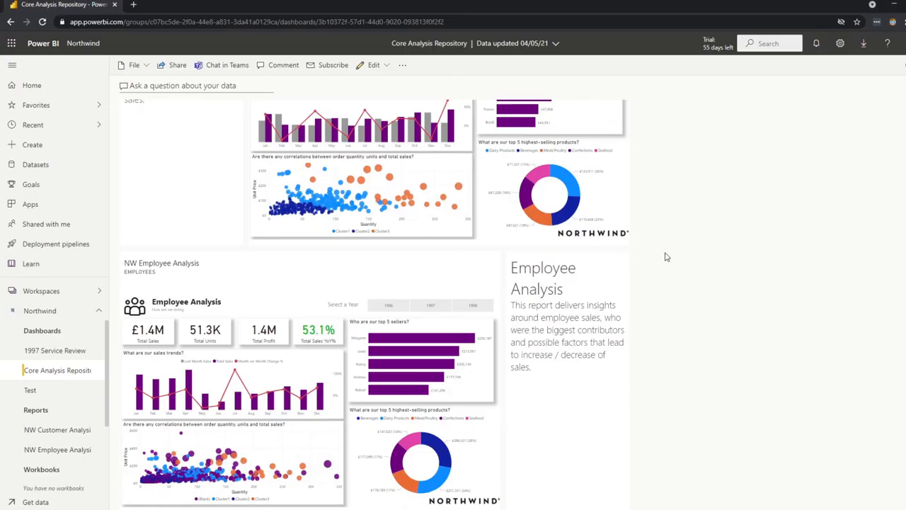
pyautogui.scroll(3)
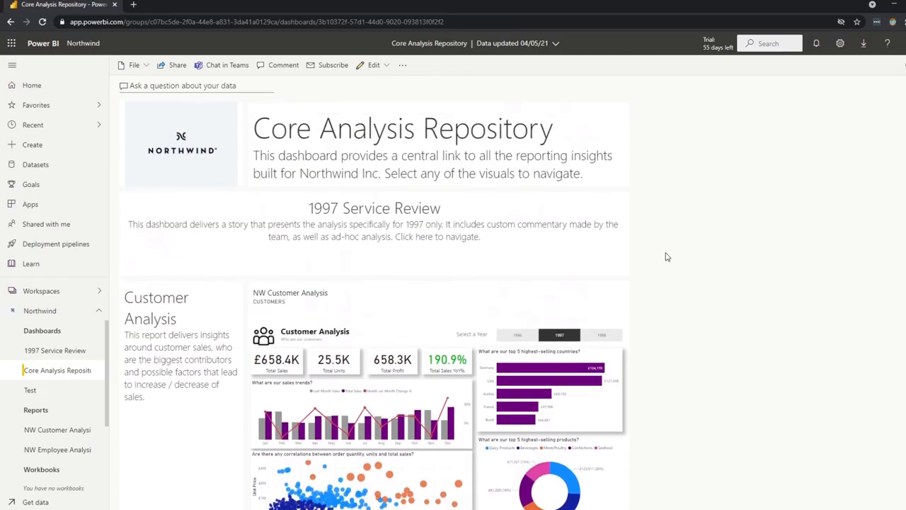
pyautogui.moveTo(664, 256)
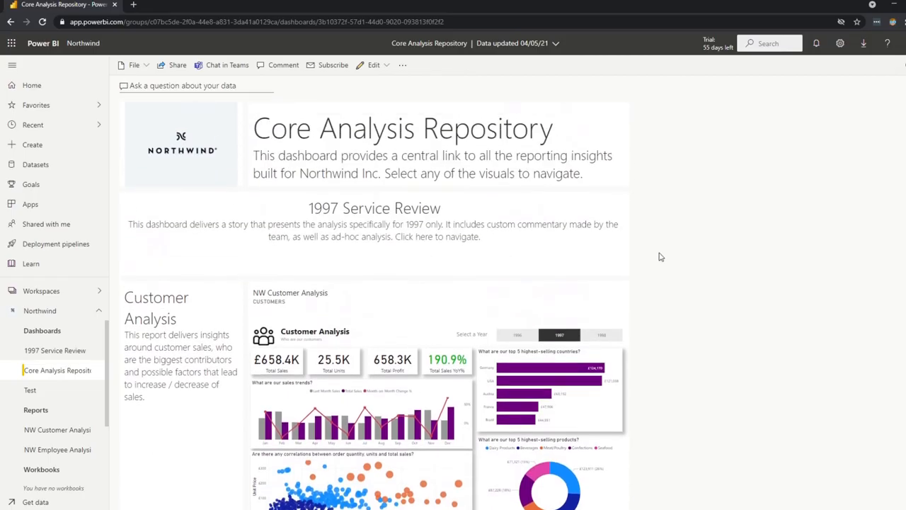
pyautogui.moveTo(377, 178)
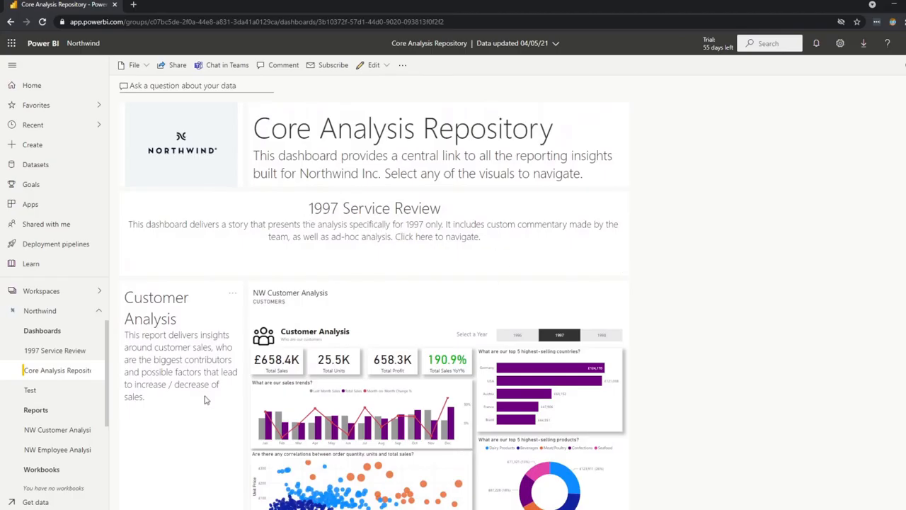
pyautogui.scroll(-3)
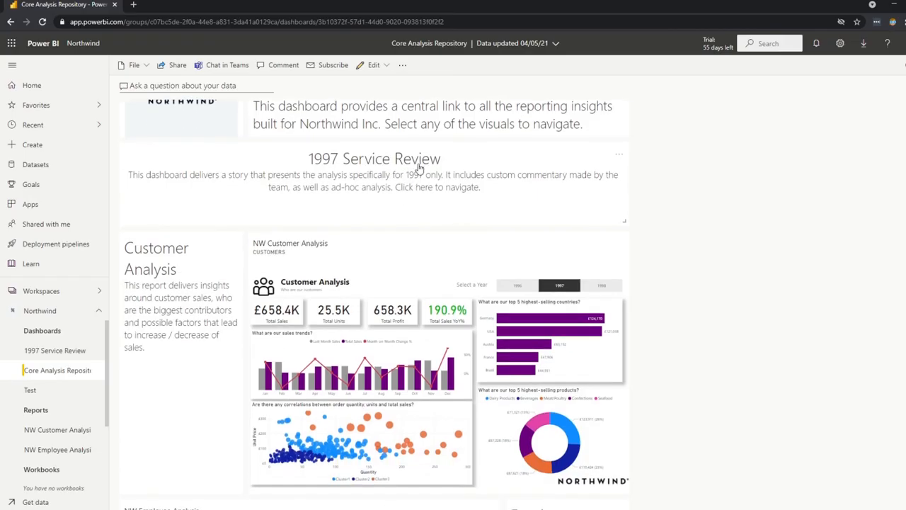
pyautogui.scroll(-3)
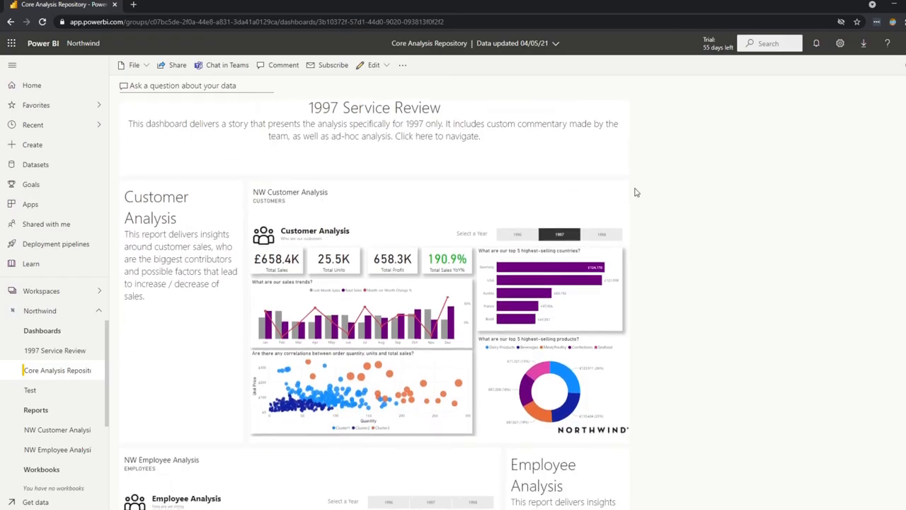
pyautogui.scroll(-3)
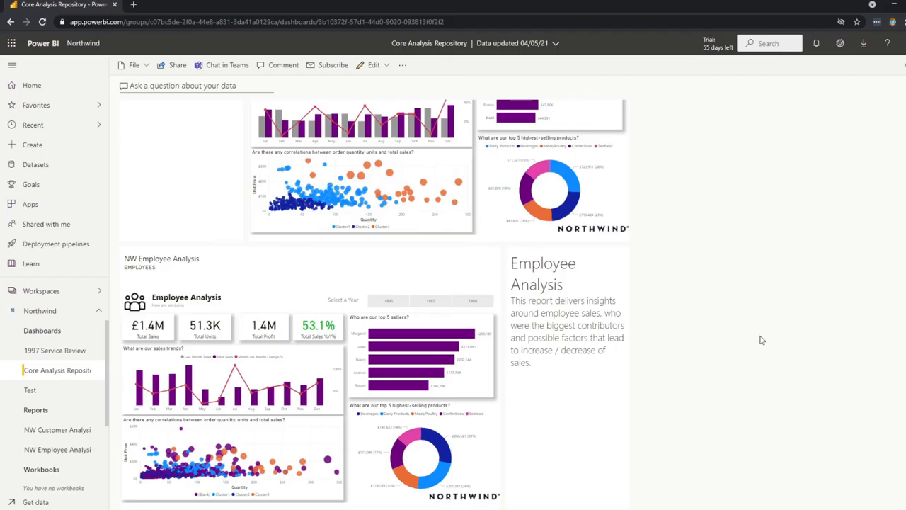
# - Open the NW Customer Analysis report showing 1998 sales of £469.8K
pyautogui.click(58, 429)
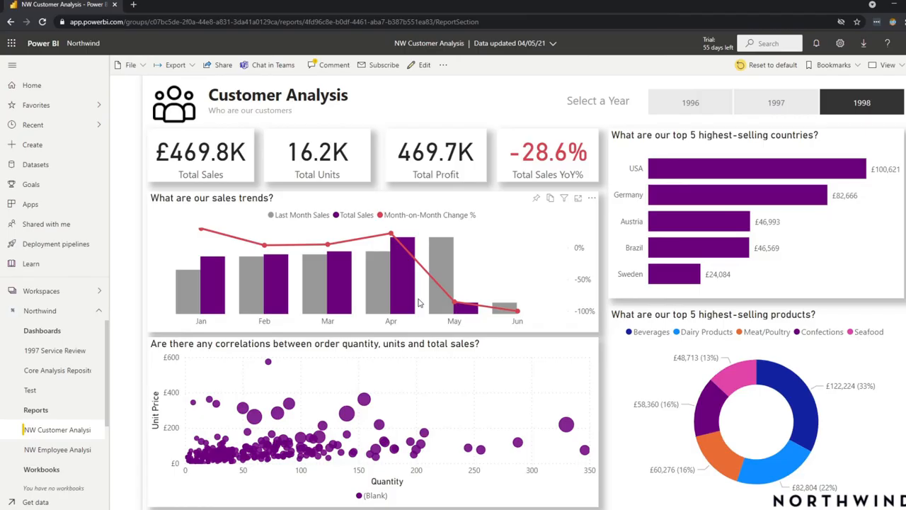
pyautogui.moveTo(421, 276)
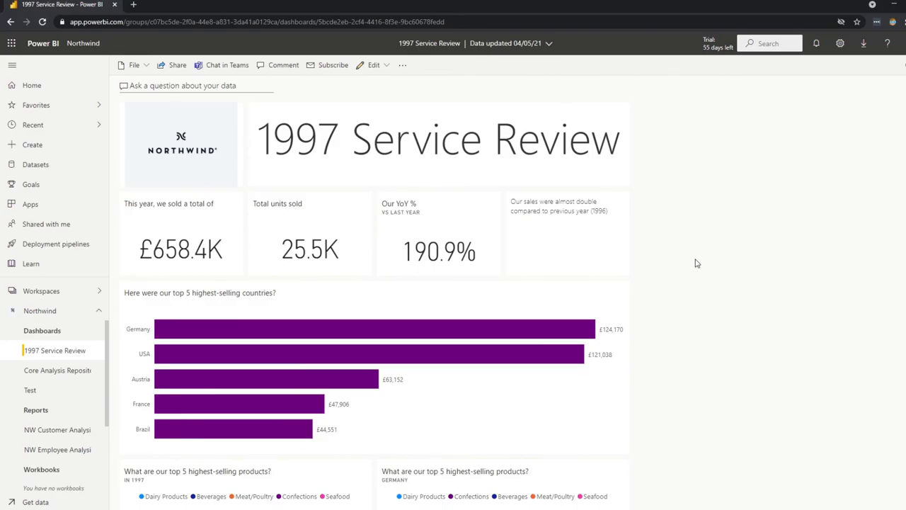
pyautogui.moveTo(644, 284)
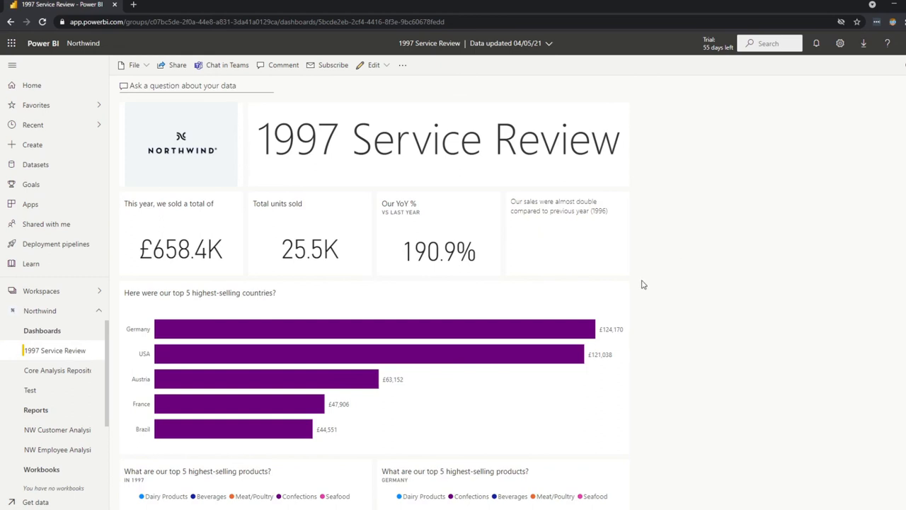
pyautogui.moveTo(652, 275)
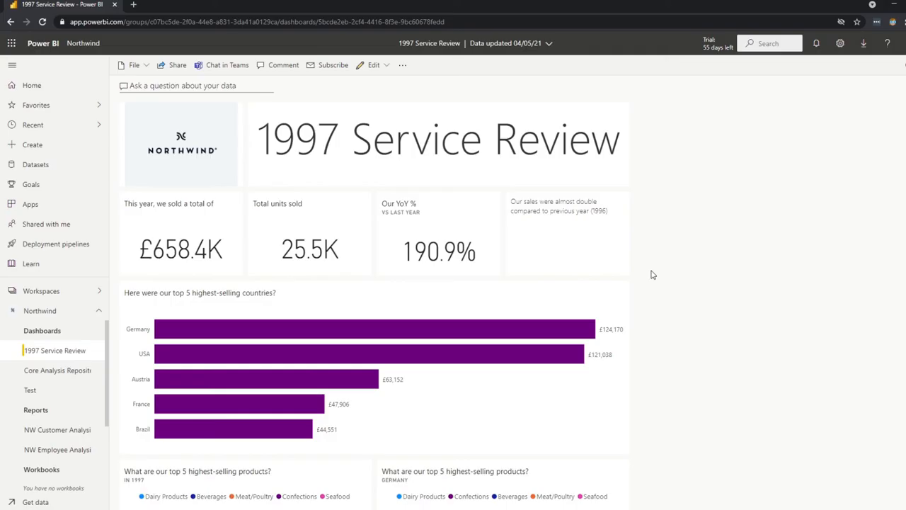
pyautogui.moveTo(665, 292)
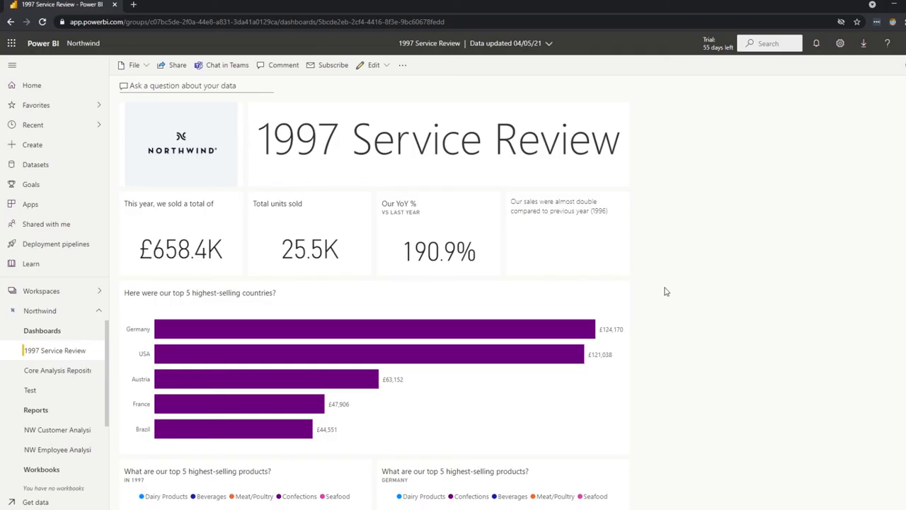